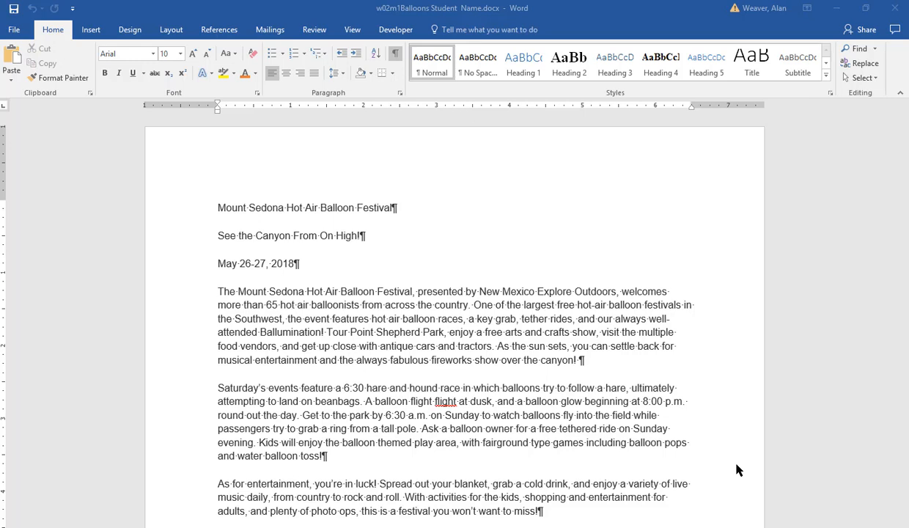
{"action": "mouse_move", "coordinate": [762, 123]}
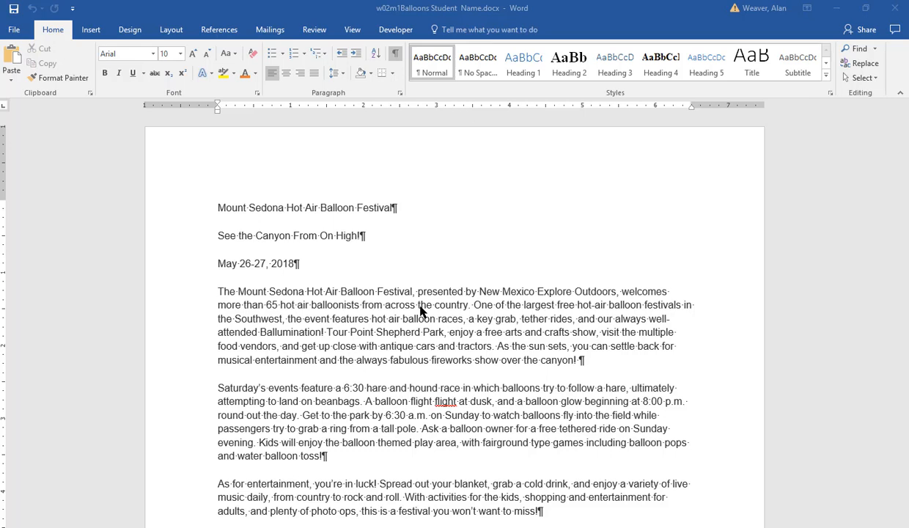
{"action": "mouse_move", "coordinate": [317, 372]}
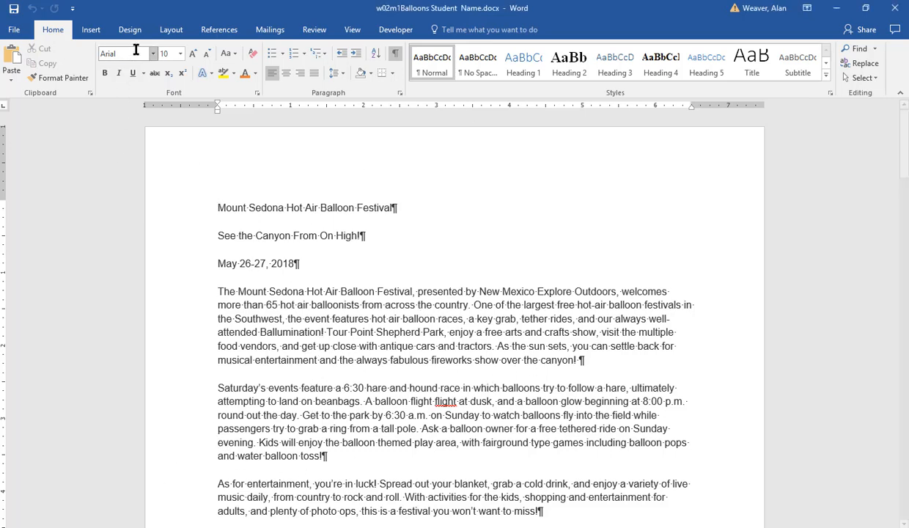
Step: Open the Themes gallery on the Design tab to choose a magenta-toned theme
{"action": "left_click", "coordinate": [130, 29]}
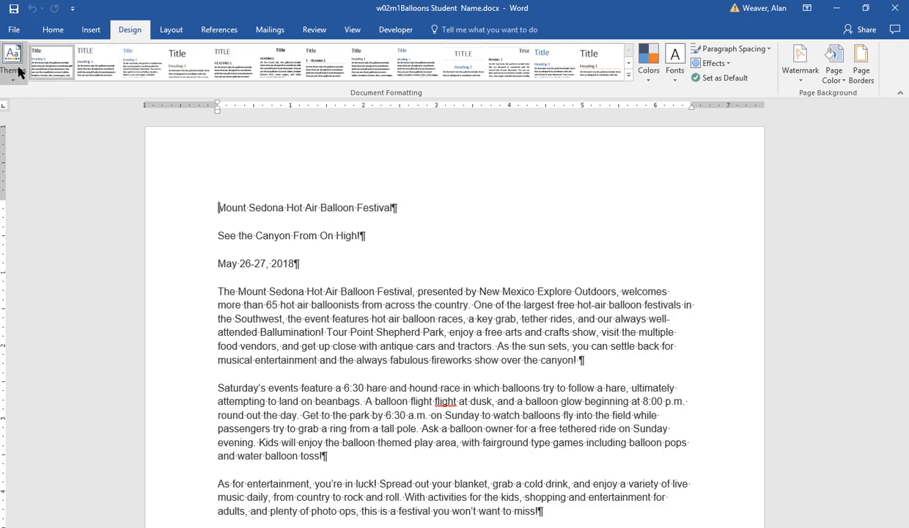
{"action": "left_click", "coordinate": [13, 62]}
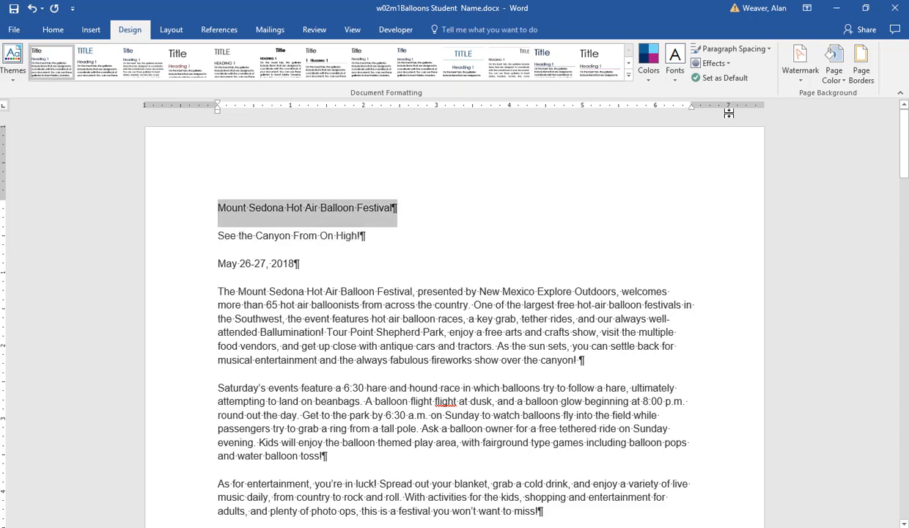
{"action": "mouse_move", "coordinate": [758, 115]}
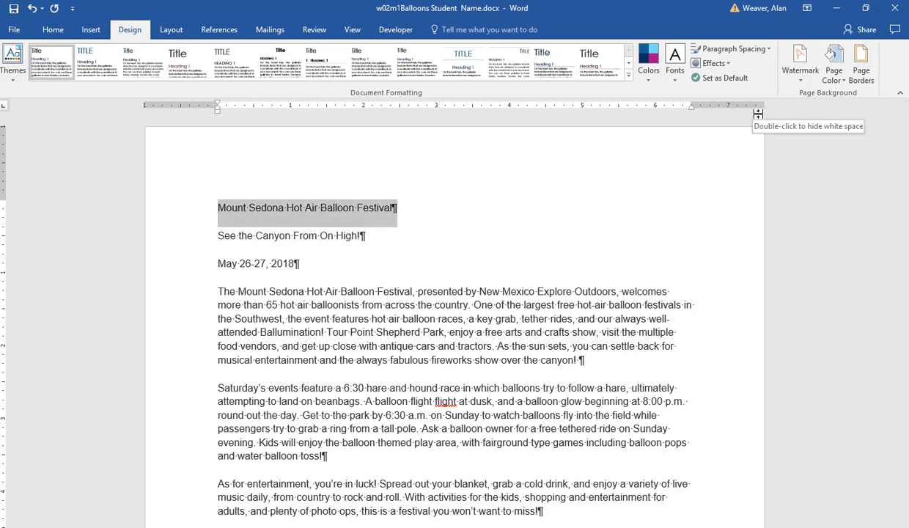
{"action": "mouse_move", "coordinate": [748, 133]}
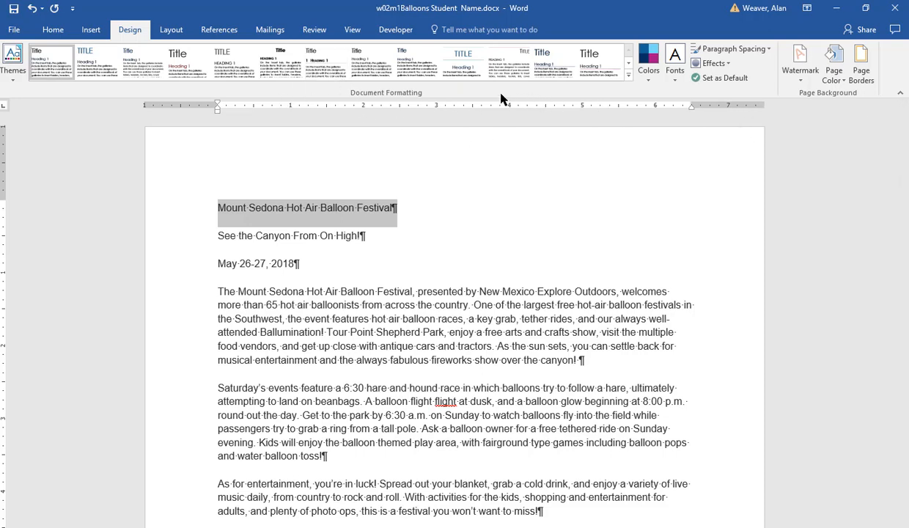
Step: Convert the festival title into WordArt with the pink outline style
{"action": "left_click", "coordinate": [90, 29]}
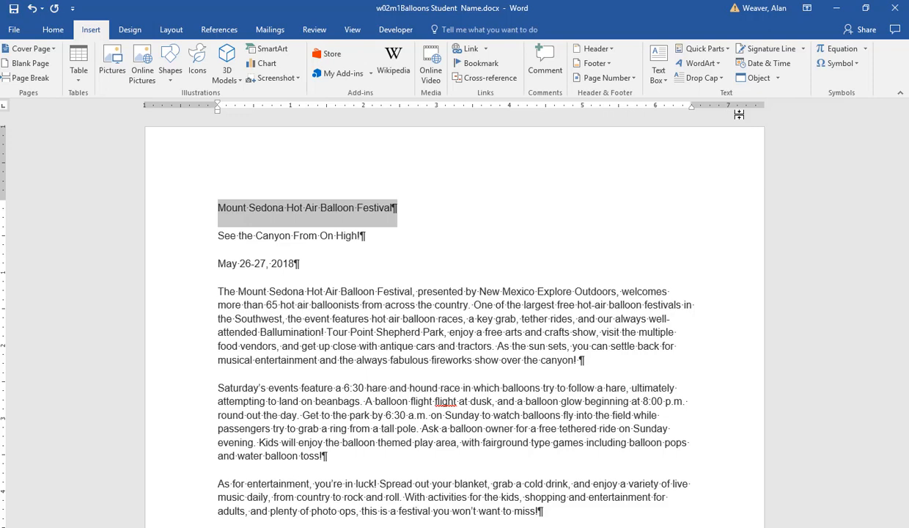
{"action": "left_click", "coordinate": [697, 63]}
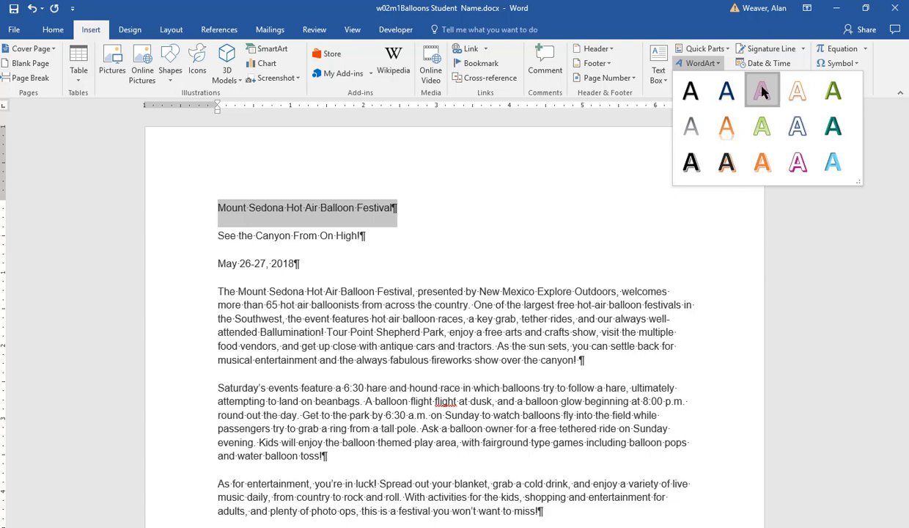
{"action": "left_click", "coordinate": [760, 90]}
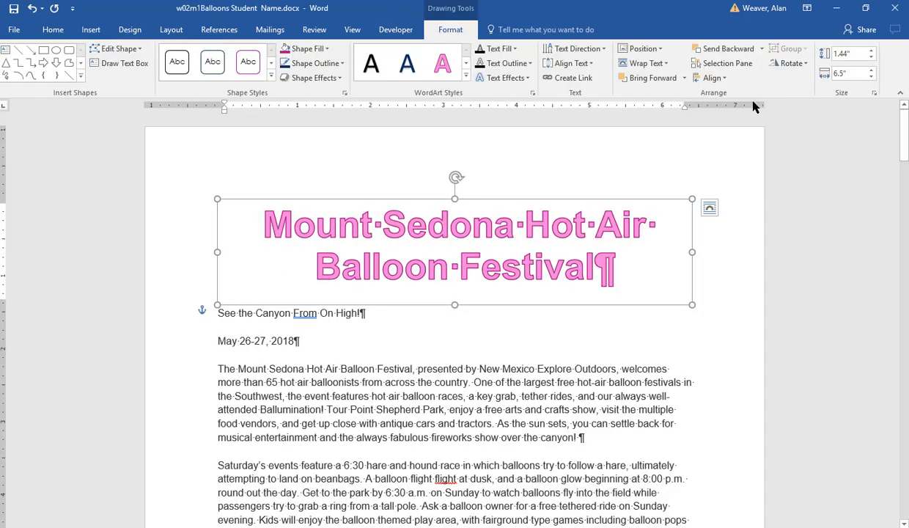
{"action": "mouse_move", "coordinate": [754, 104]}
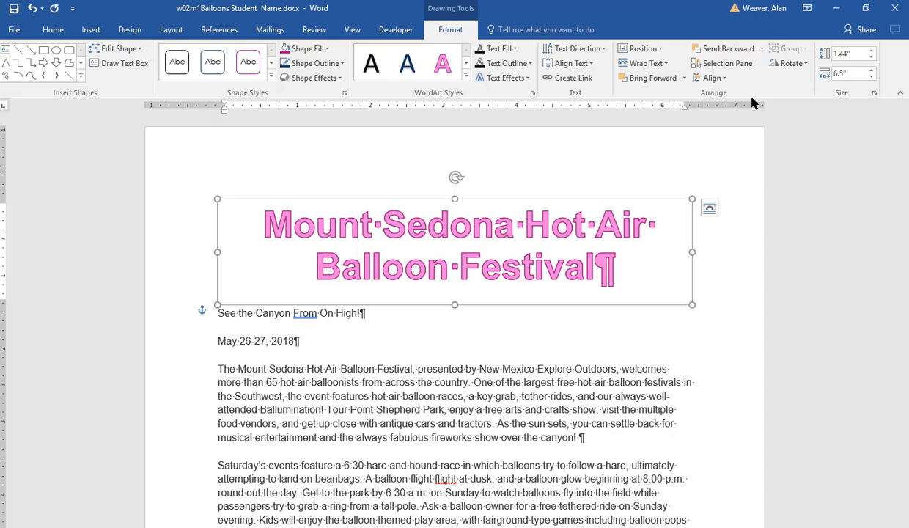
{"action": "mouse_move", "coordinate": [93, 87]}
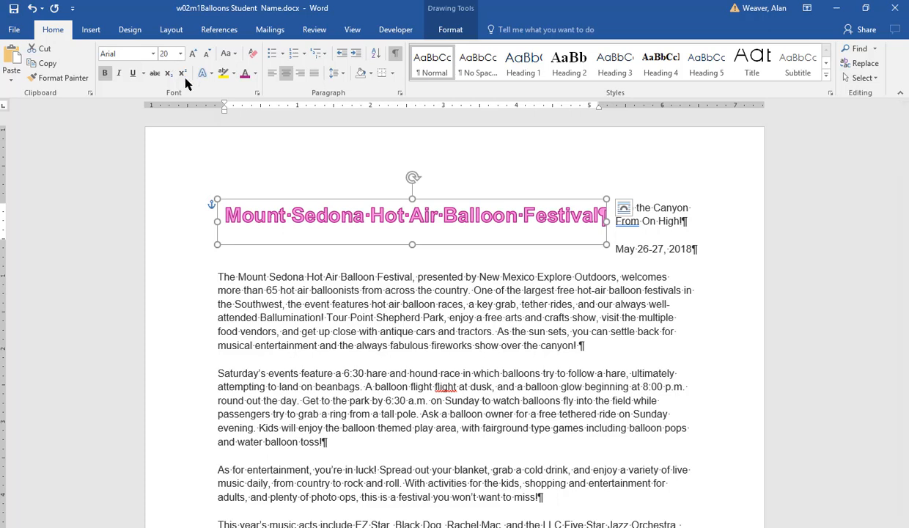
Step: Give the WordArt title Top and Bottom wrapping and centre its box
{"action": "left_click", "coordinate": [624, 209]}
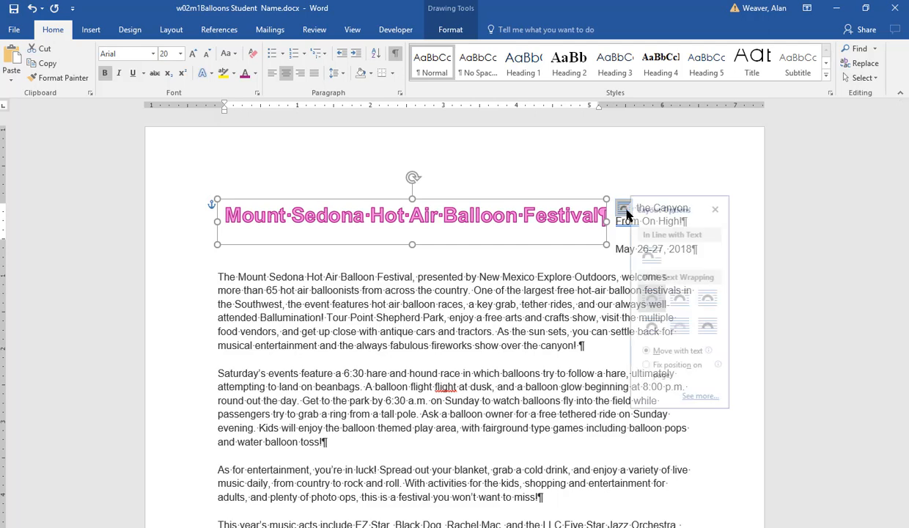
{"action": "left_click", "coordinate": [623, 208]}
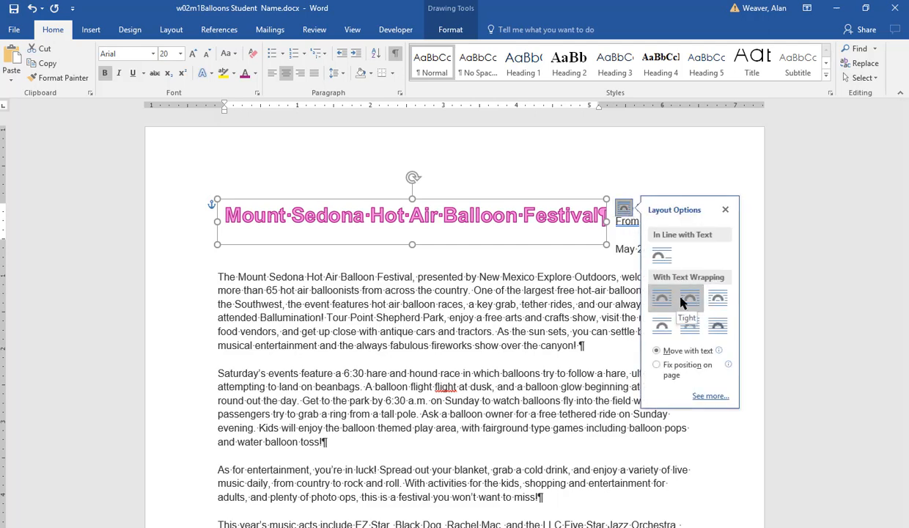
{"action": "mouse_move", "coordinate": [717, 322]}
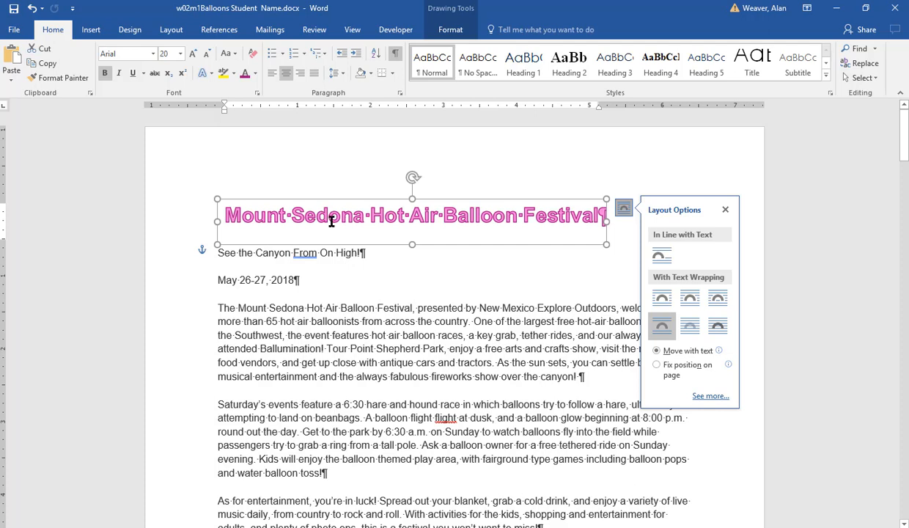
{"action": "left_click", "coordinate": [724, 208]}
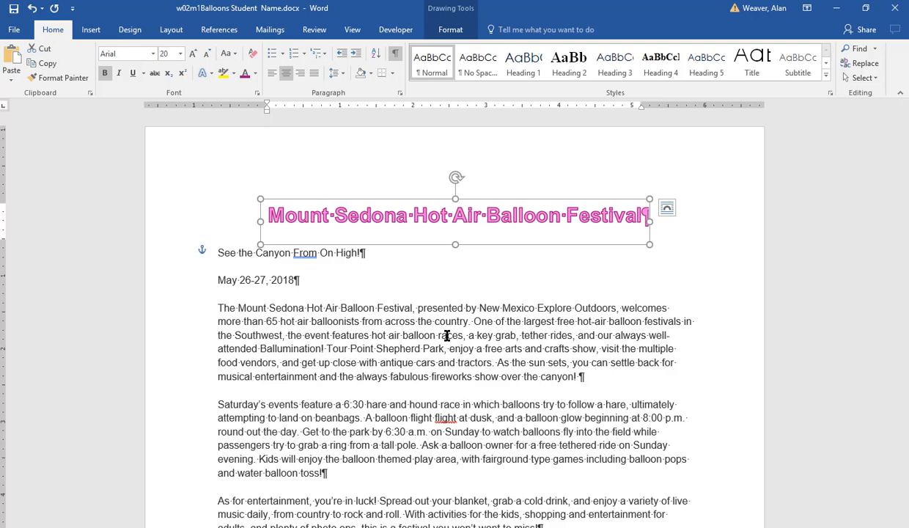
{"action": "mouse_move", "coordinate": [433, 317]}
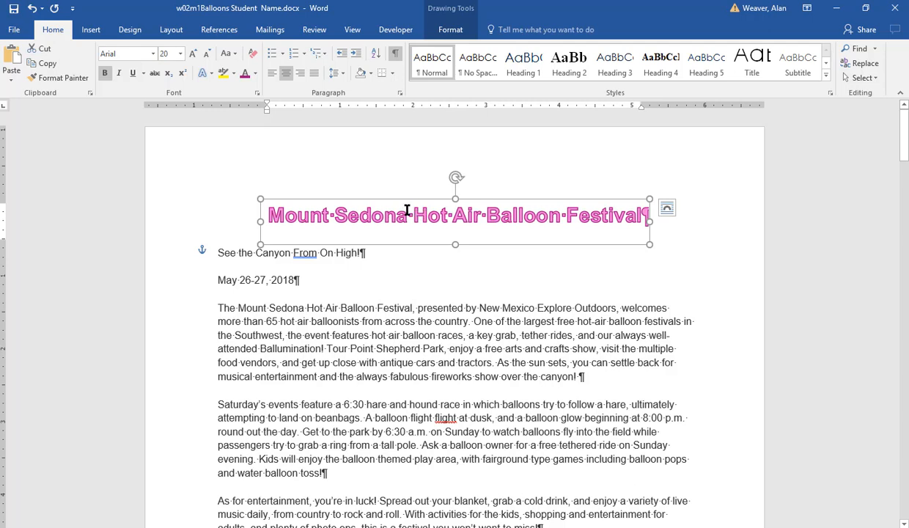
Step: Apply the intense magenta shape style with border to the WordArt title box
{"action": "left_click", "coordinate": [449, 29]}
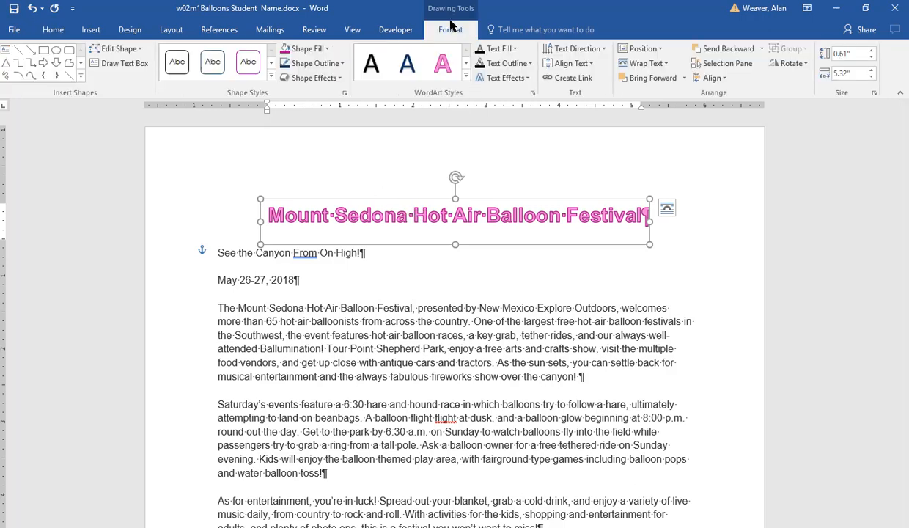
{"action": "left_click", "coordinate": [270, 77]}
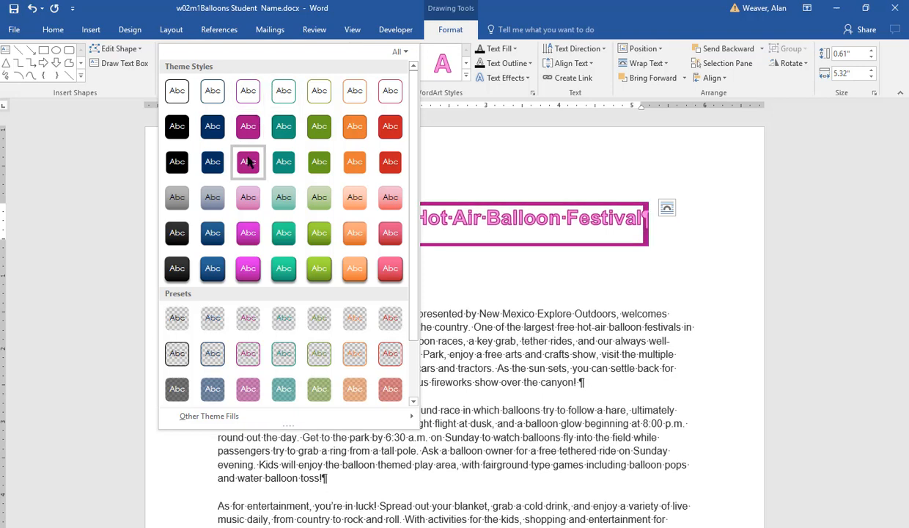
{"action": "left_click", "coordinate": [247, 162]}
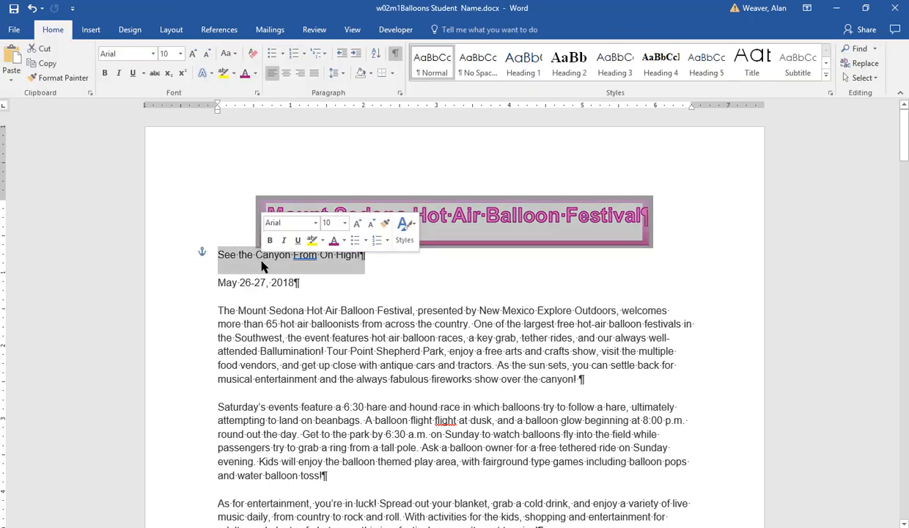
{"action": "mouse_move", "coordinate": [263, 266]}
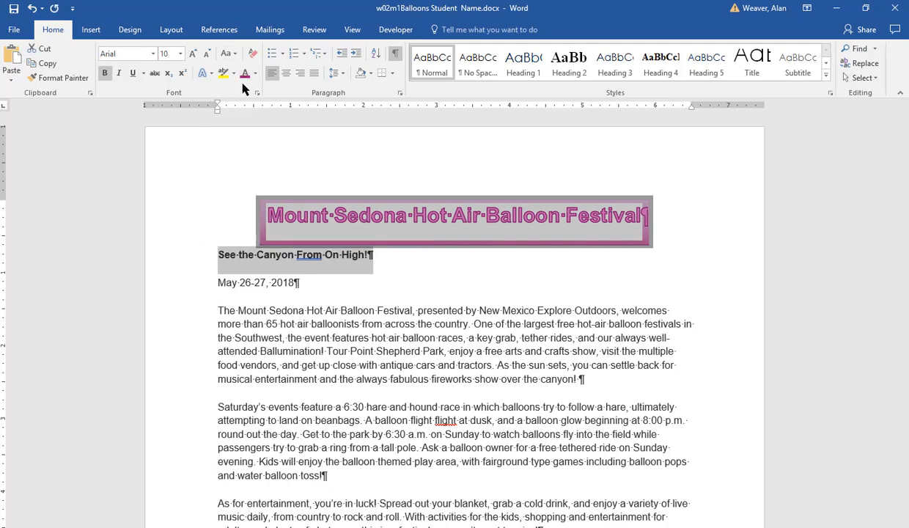
Step: Colour the tagline 'See the Canyon From On High!' purple
{"action": "left_click", "coordinate": [256, 73]}
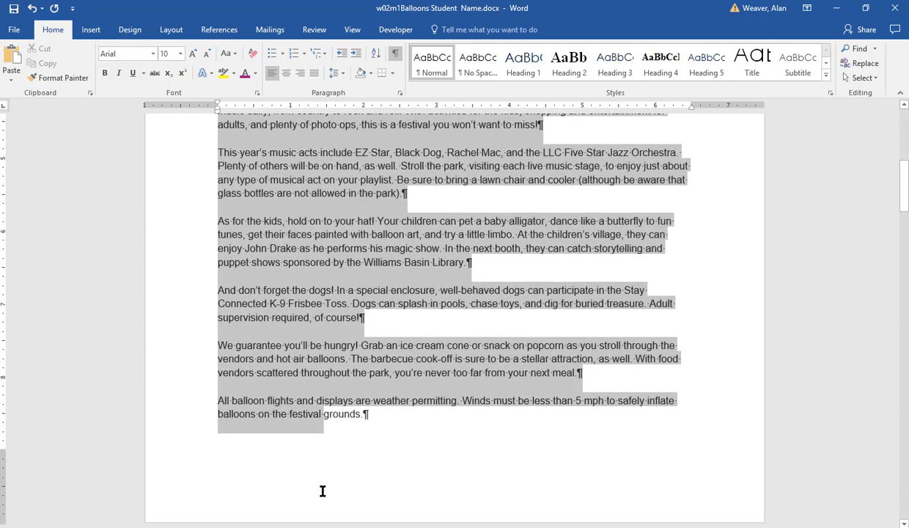
Step: Hide the formatting marks and then show them again
{"action": "scroll", "scroll_direction": "down", "scroll_amount": 3}
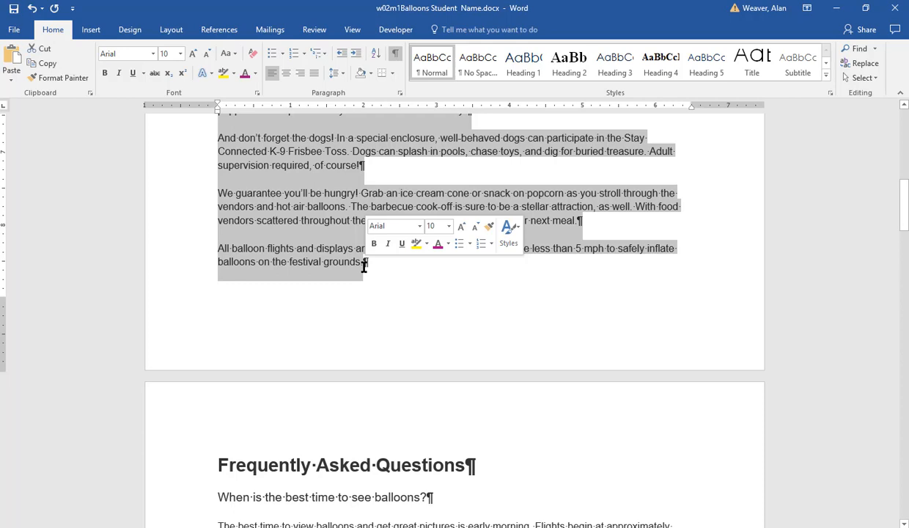
{"action": "left_click", "coordinate": [394, 54]}
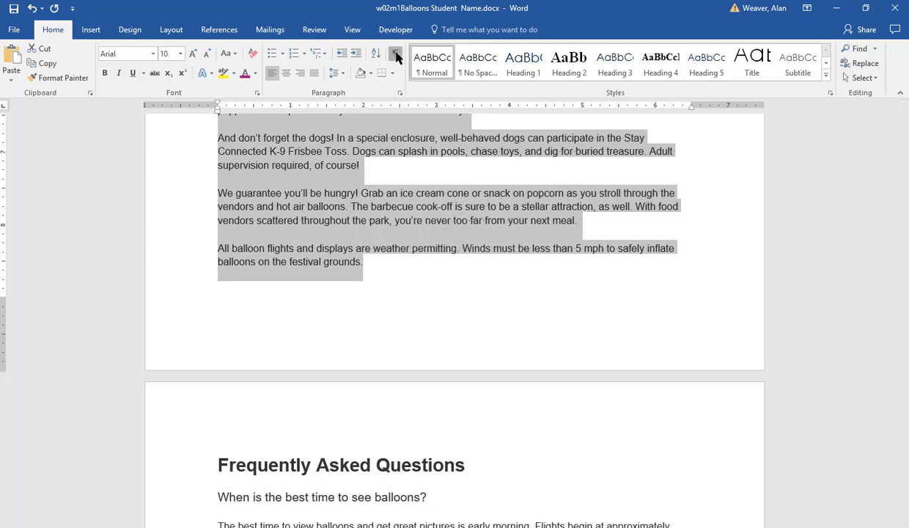
{"action": "left_click", "coordinate": [395, 55]}
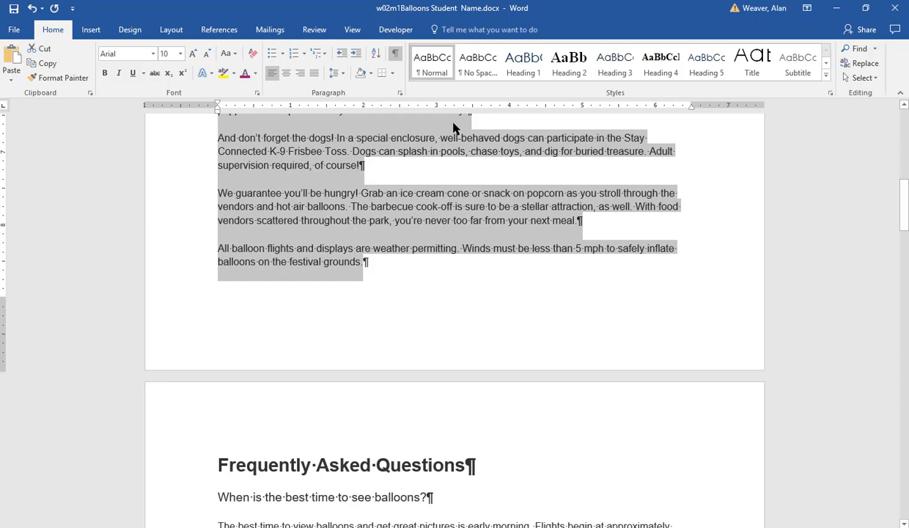
Step: Lay out the selected festival description paragraphs in two columns
{"action": "left_click", "coordinate": [171, 29]}
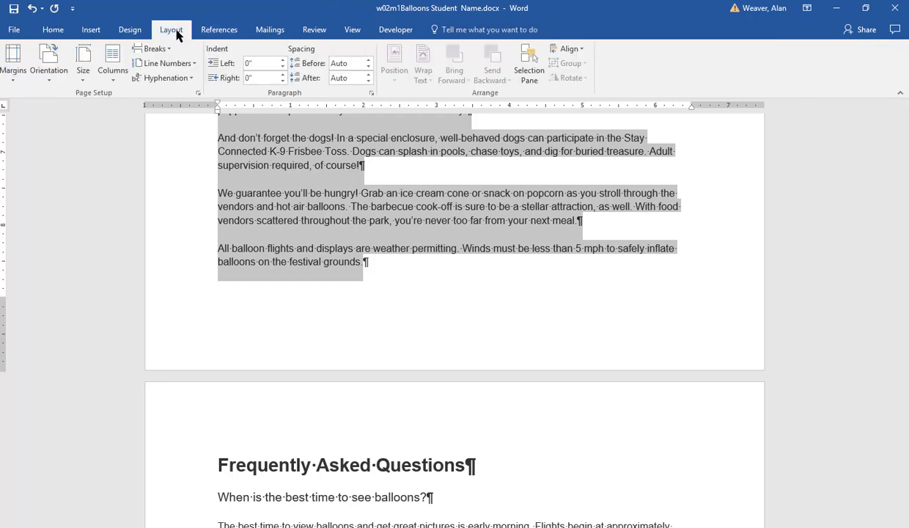
{"action": "left_click", "coordinate": [112, 62]}
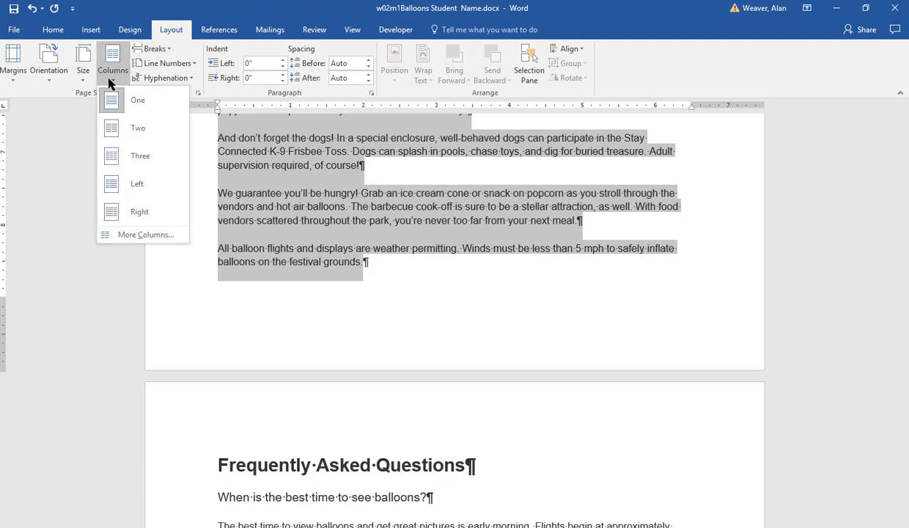
{"action": "left_click", "coordinate": [138, 128]}
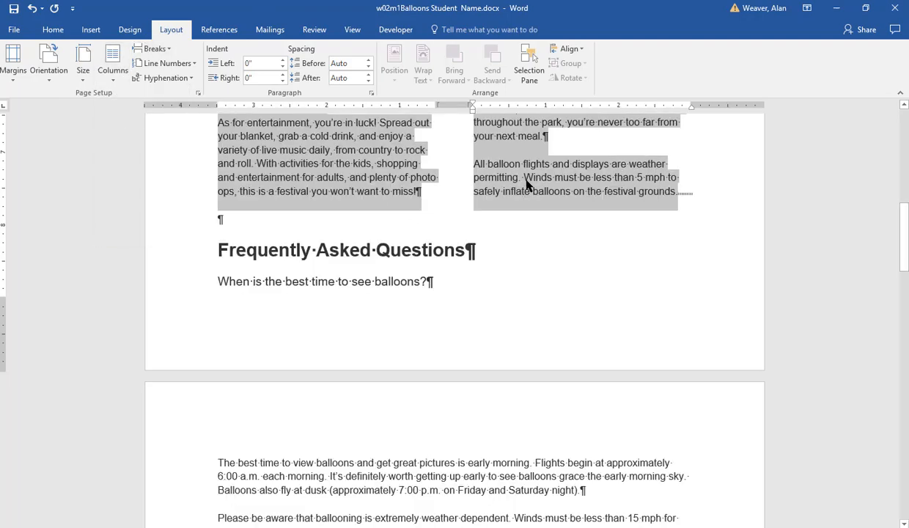
{"action": "scroll", "scroll_direction": "up", "scroll_amount": 3}
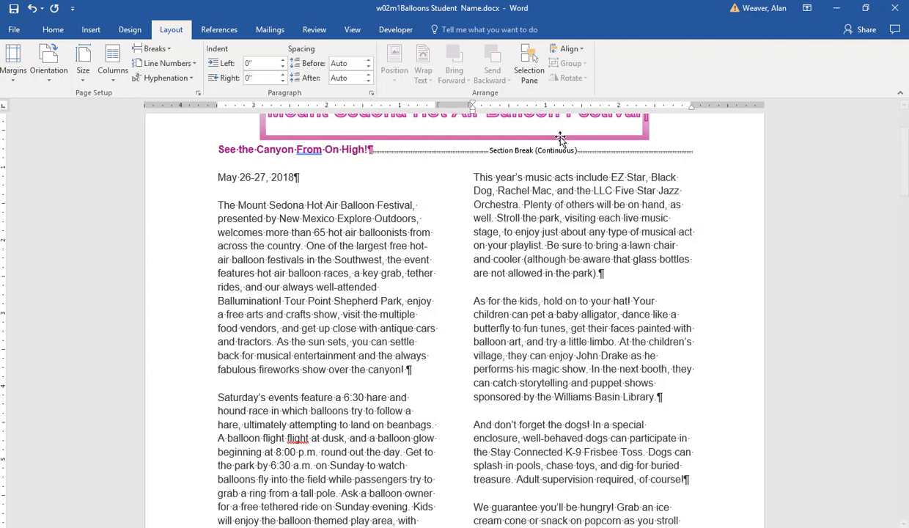
Step: Place the insertion point at the end of the two-column body text and scroll through the flyer
{"action": "scroll", "scroll_direction": "down", "scroll_amount": 3}
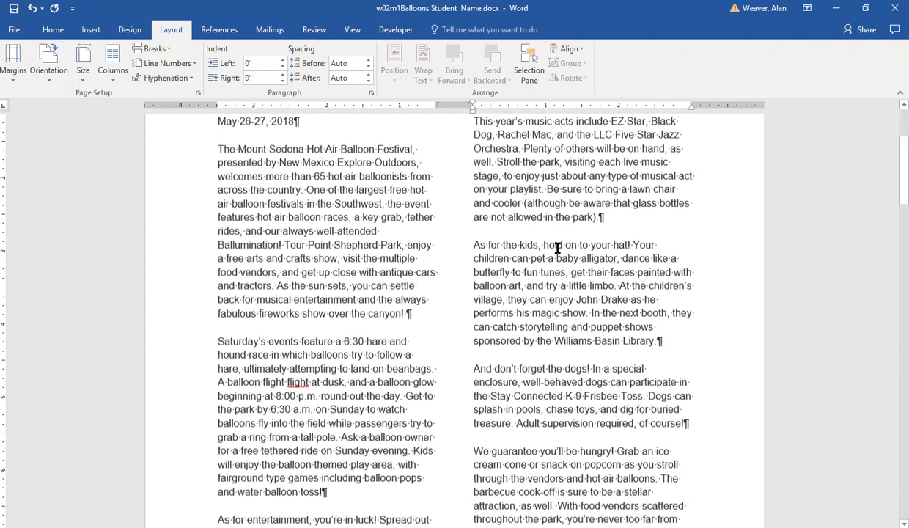
{"action": "scroll", "scroll_direction": "down", "scroll_amount": 3}
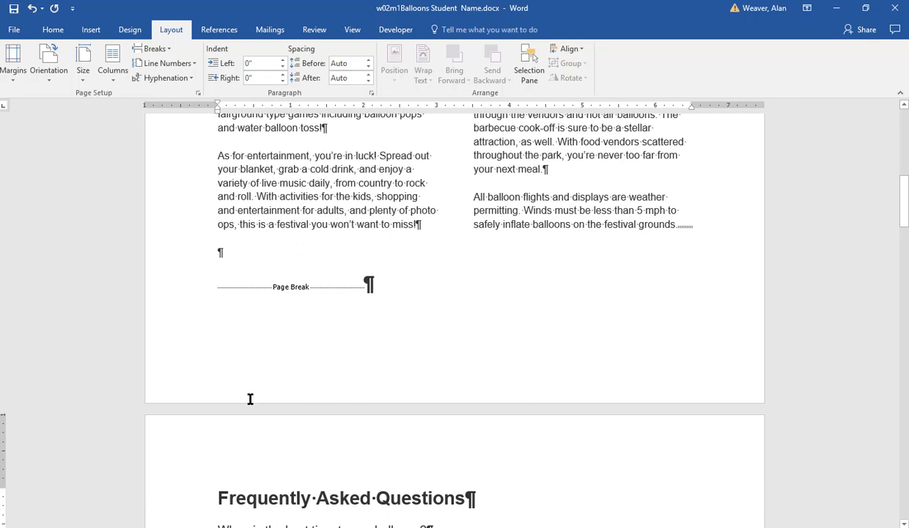
{"action": "left_click", "coordinate": [219, 498]}
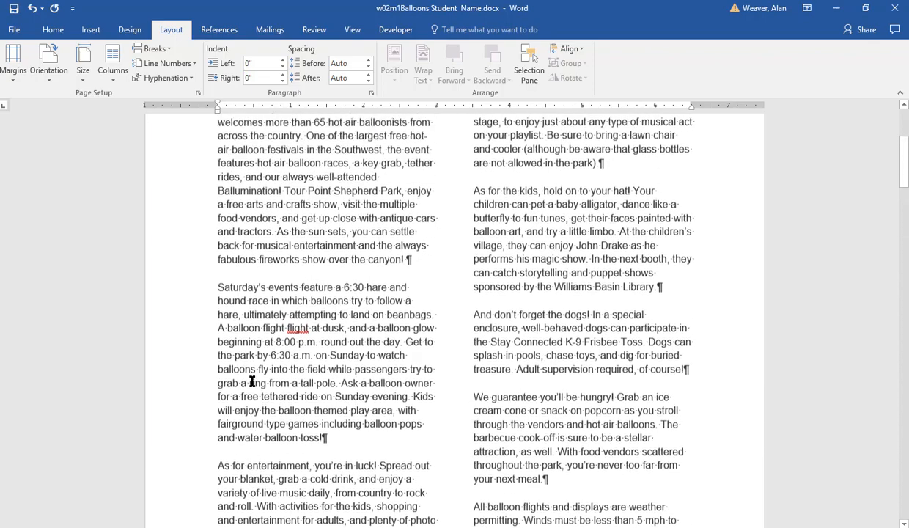
{"action": "scroll", "scroll_direction": "up", "scroll_amount": 3}
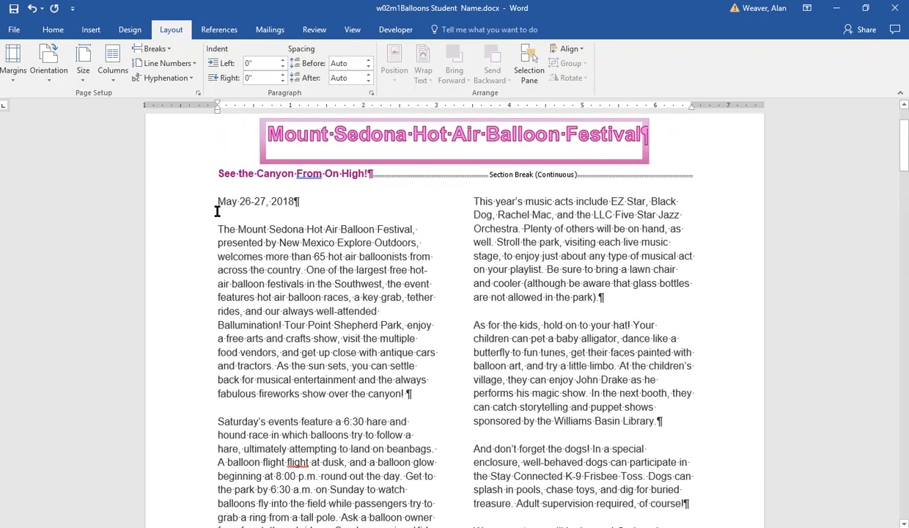
{"action": "scroll", "scroll_direction": "down", "scroll_amount": 3}
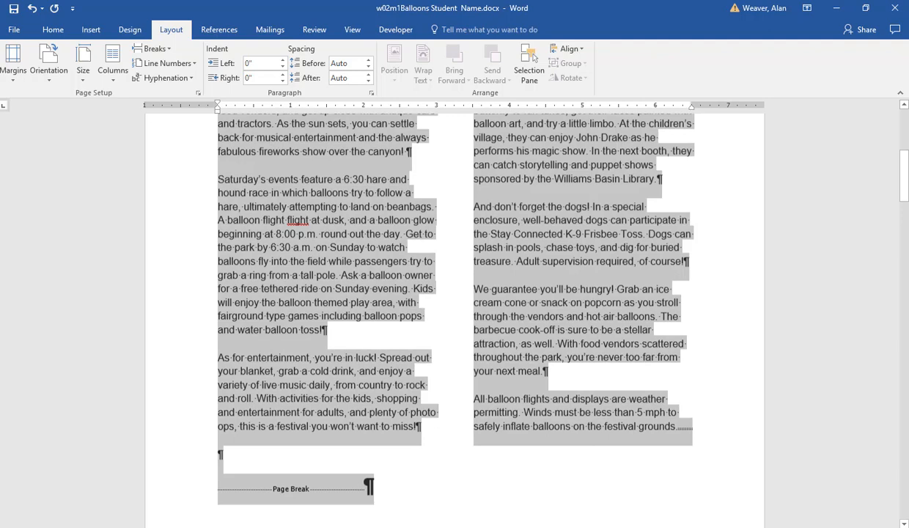
{"action": "scroll", "scroll_direction": "down", "scroll_amount": 3}
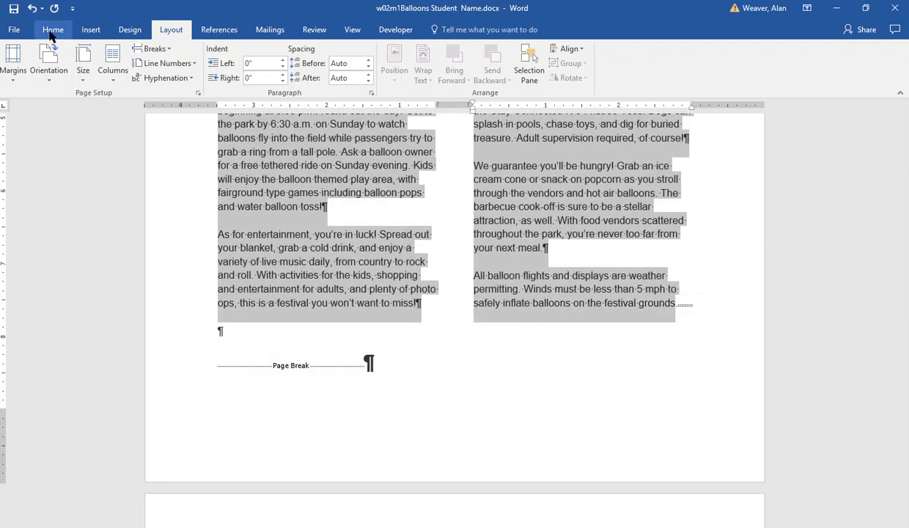
Step: Set the body text font to Century Schoolbook, then deselect it
{"action": "left_click", "coordinate": [53, 29]}
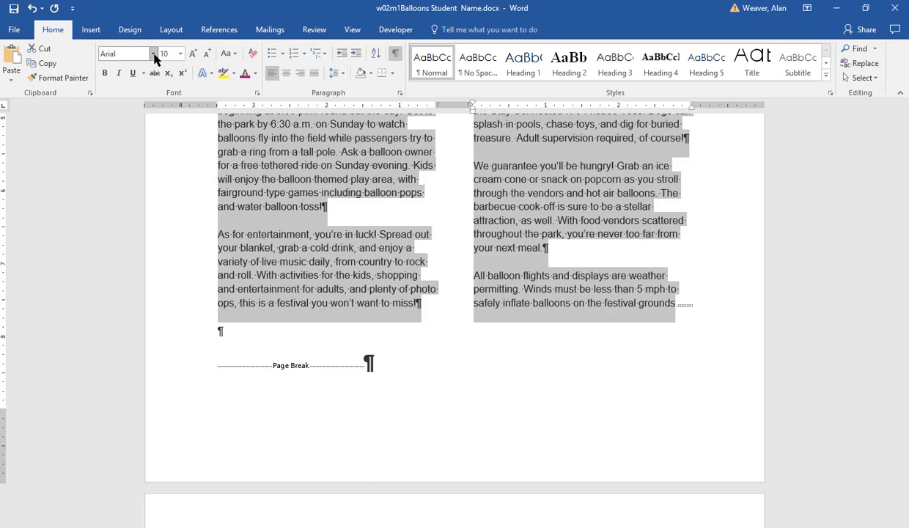
{"action": "left_click", "coordinate": [154, 52]}
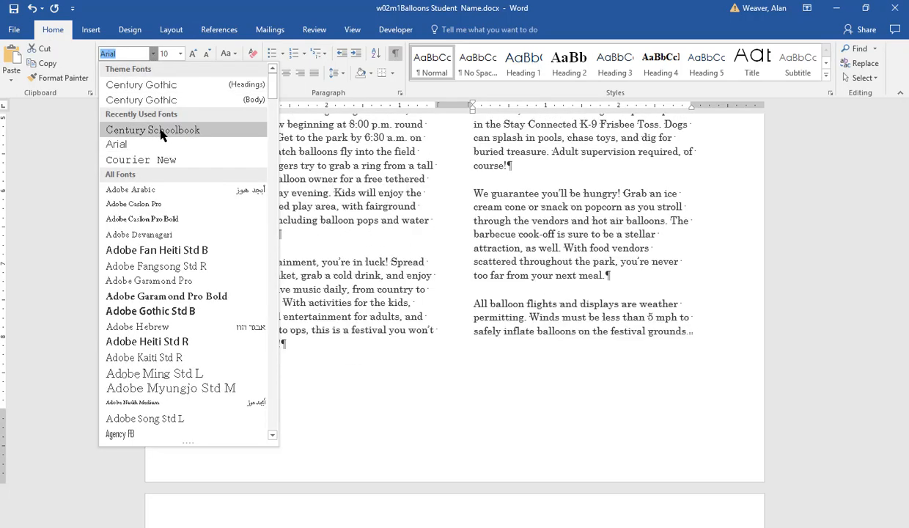
{"action": "mouse_move", "coordinate": [152, 130]}
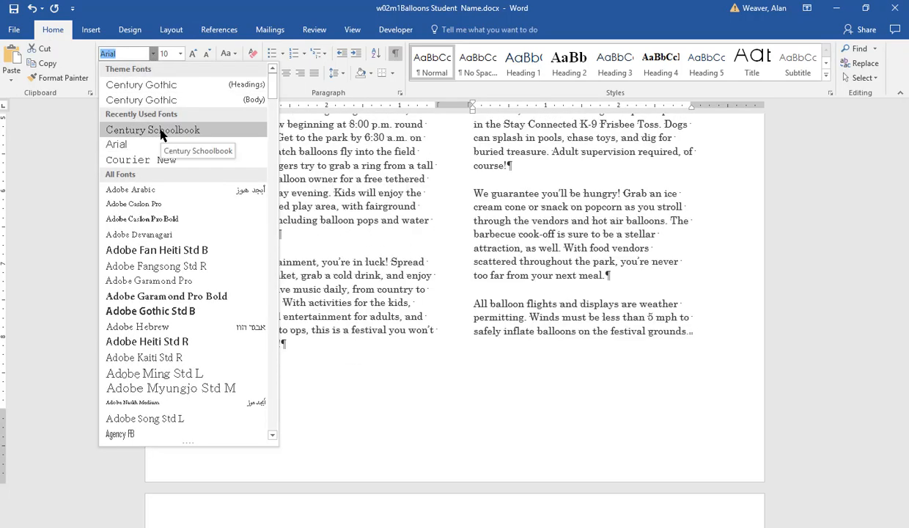
{"action": "left_click", "coordinate": [152, 130]}
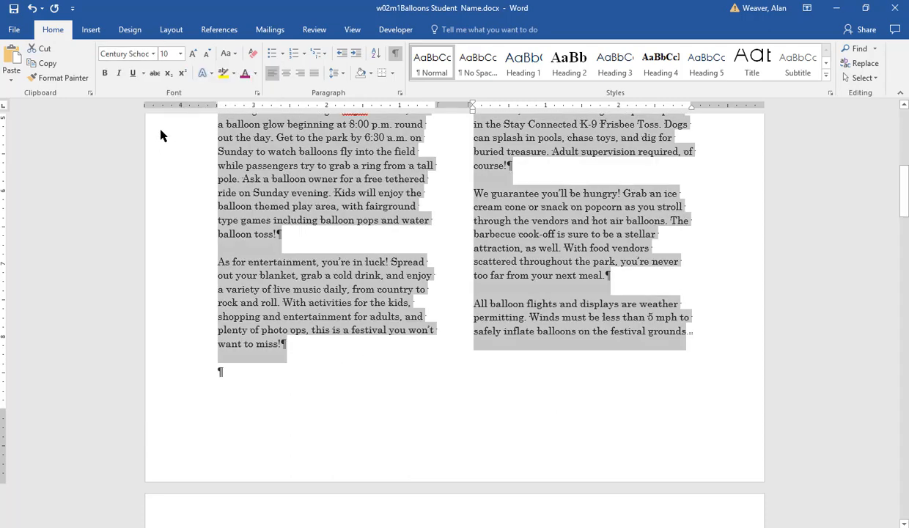
{"action": "mouse_move", "coordinate": [276, 192]}
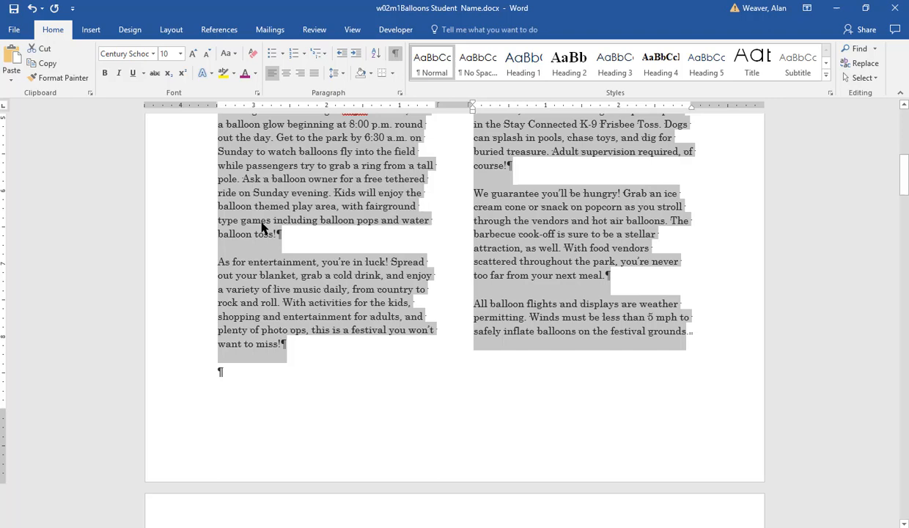
{"action": "left_click", "coordinate": [249, 193]}
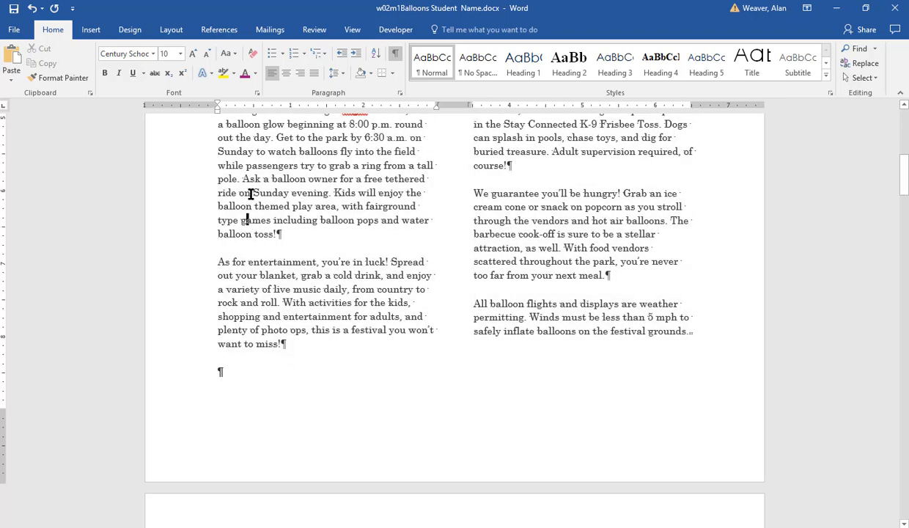
{"action": "mouse_move", "coordinate": [386, 95]}
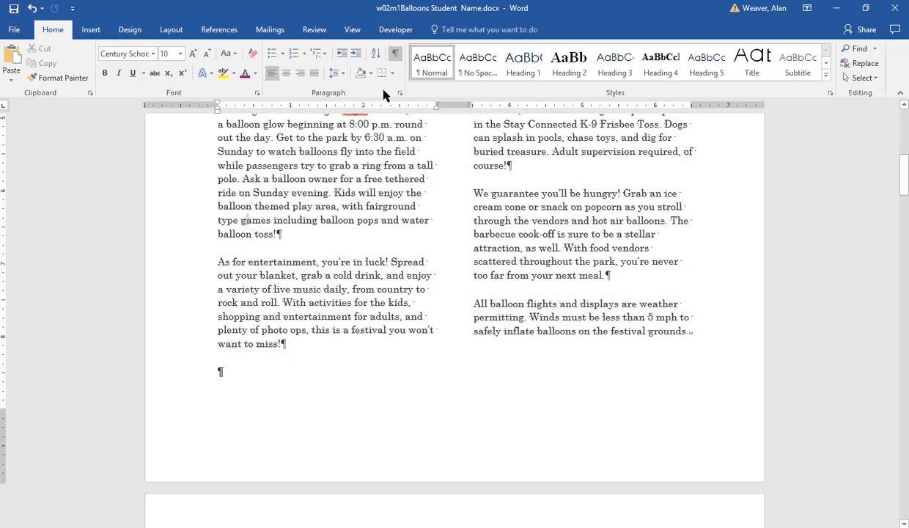
Step: Spell-check: accept lowercase 'on', ignore 'From', delete repeated 'flight', dismiss completion
{"action": "left_click", "coordinate": [313, 29]}
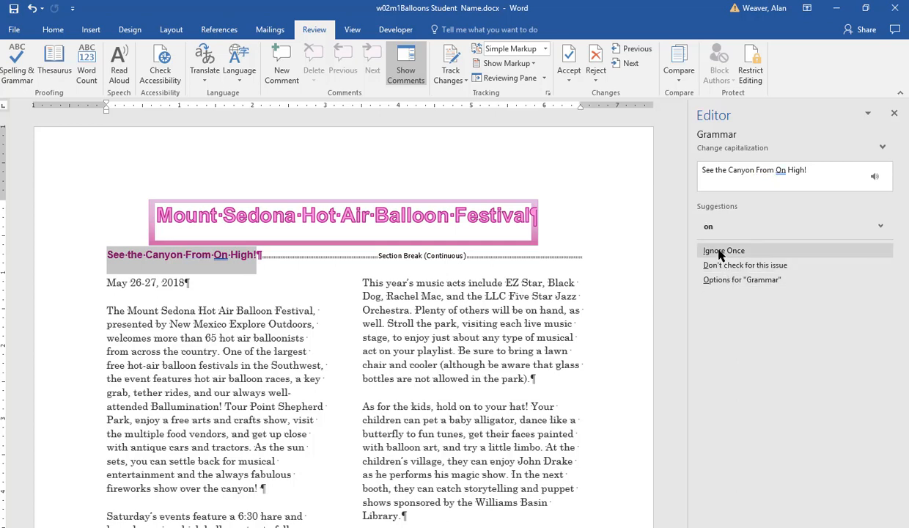
{"action": "left_click", "coordinate": [712, 226]}
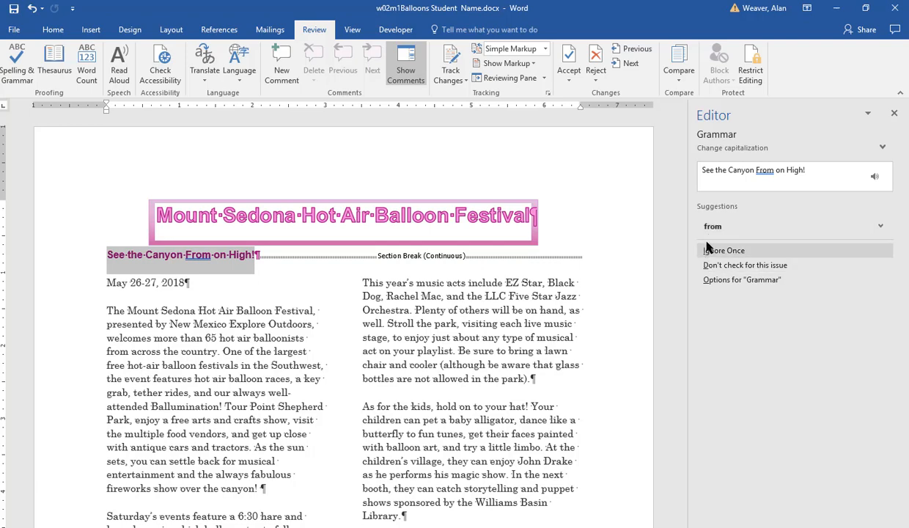
{"action": "left_click", "coordinate": [723, 250]}
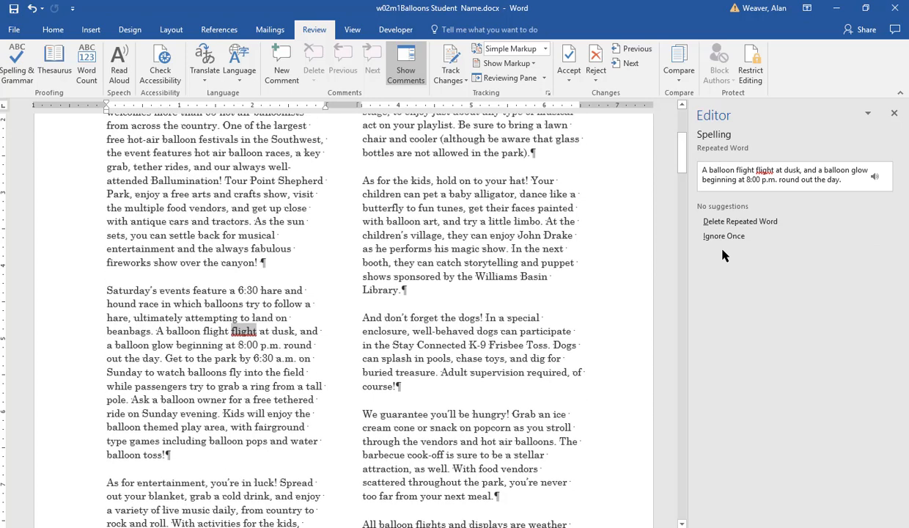
{"action": "mouse_move", "coordinate": [268, 335]}
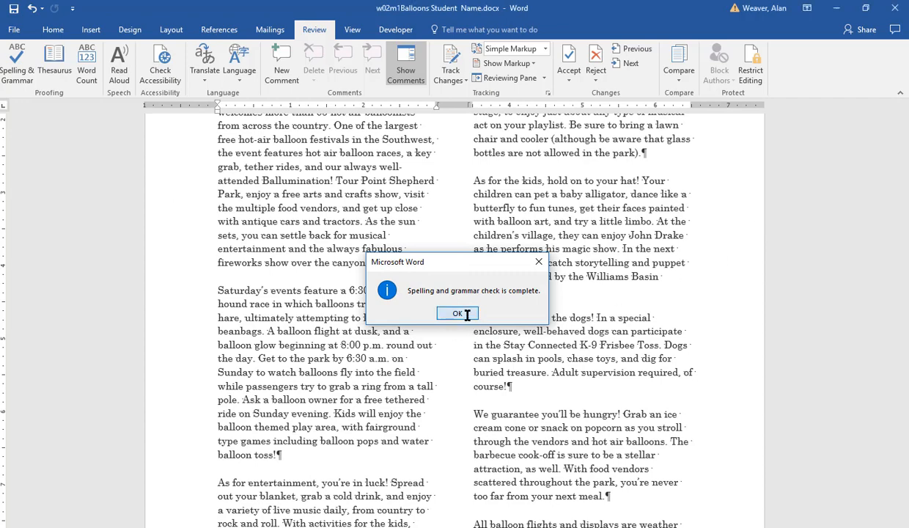
{"action": "left_click", "coordinate": [453, 313]}
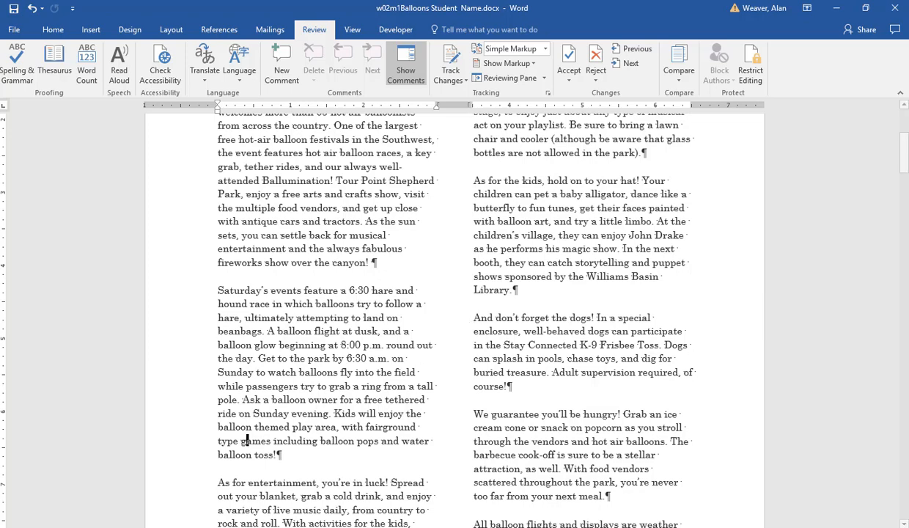
Step: Scroll up and back down through the flyer to the final body paragraph
{"action": "scroll", "scroll_direction": "up", "scroll_amount": 3}
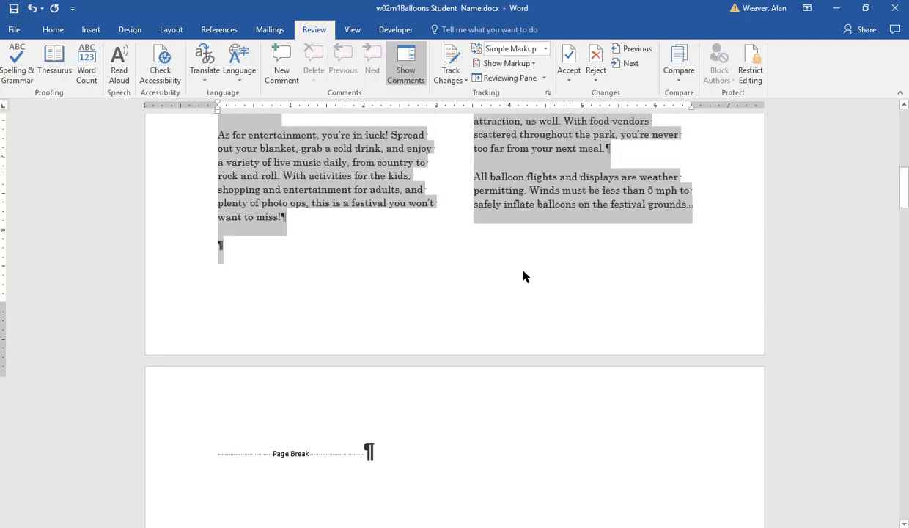
{"action": "scroll", "scroll_direction": "down", "scroll_amount": 3}
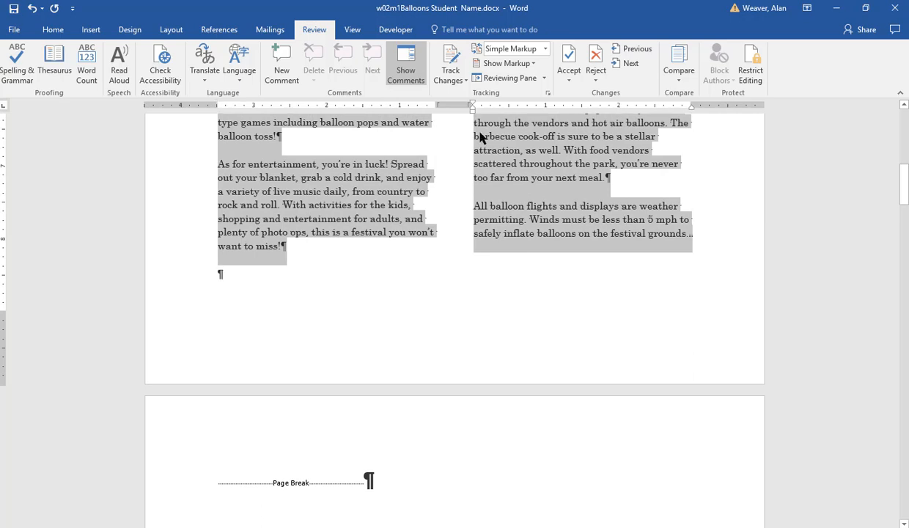
Step: Give the selected description paragraphs 1.5-line spacing and 6 pt space after
{"action": "right_click", "coordinate": [338, 192]}
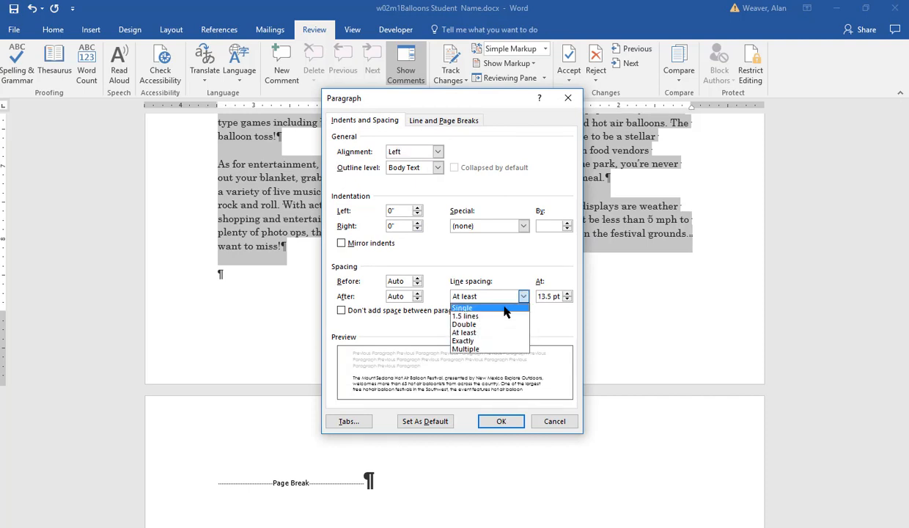
{"action": "left_click", "coordinate": [466, 316]}
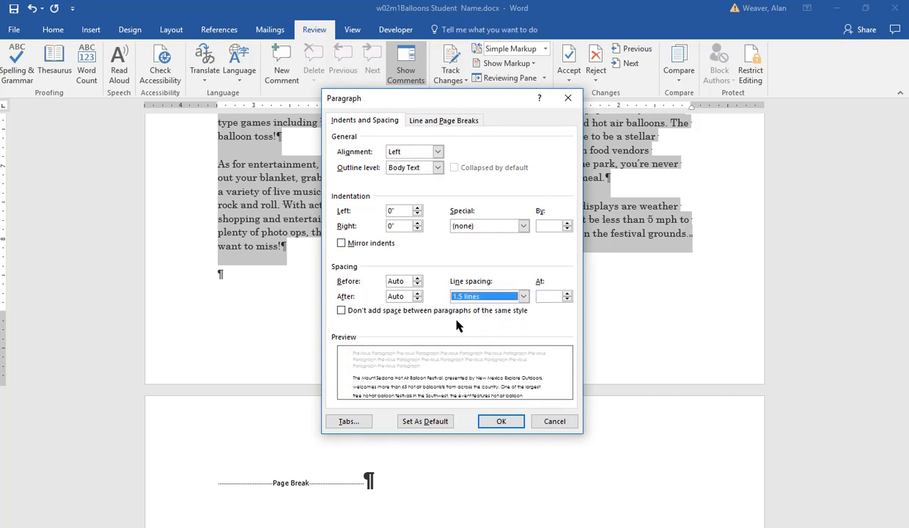
{"action": "left_click", "coordinate": [400, 296]}
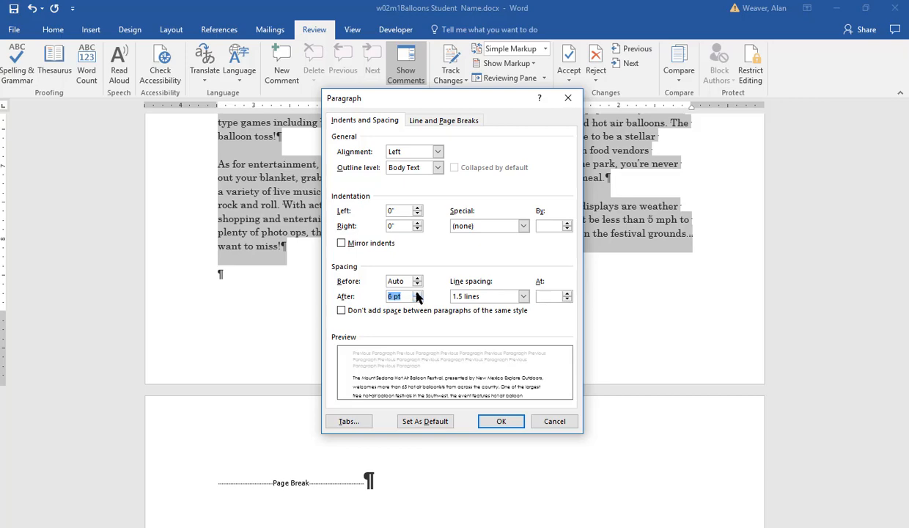
{"action": "left_click", "coordinate": [501, 421]}
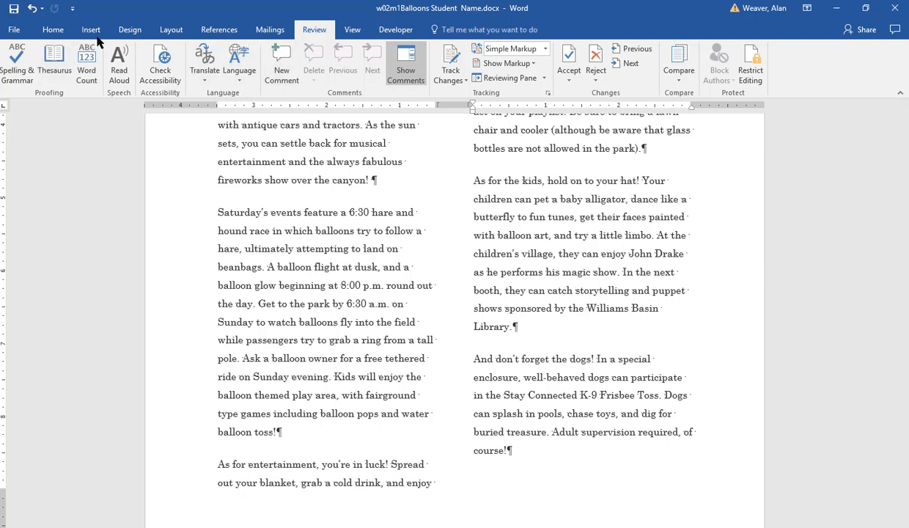
Step: Insert a red hot air balloon photo from an online 'hot air balloons' search
{"action": "left_click", "coordinate": [91, 29]}
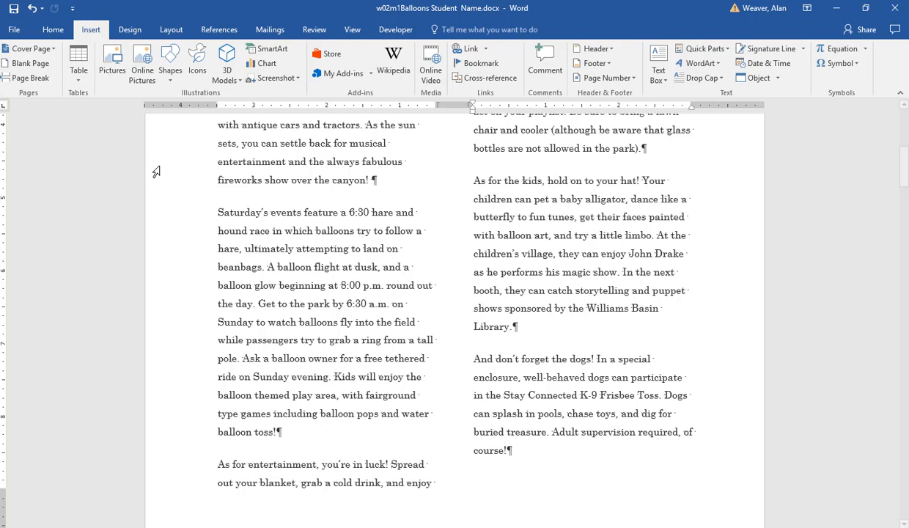
{"action": "left_click", "coordinate": [142, 70]}
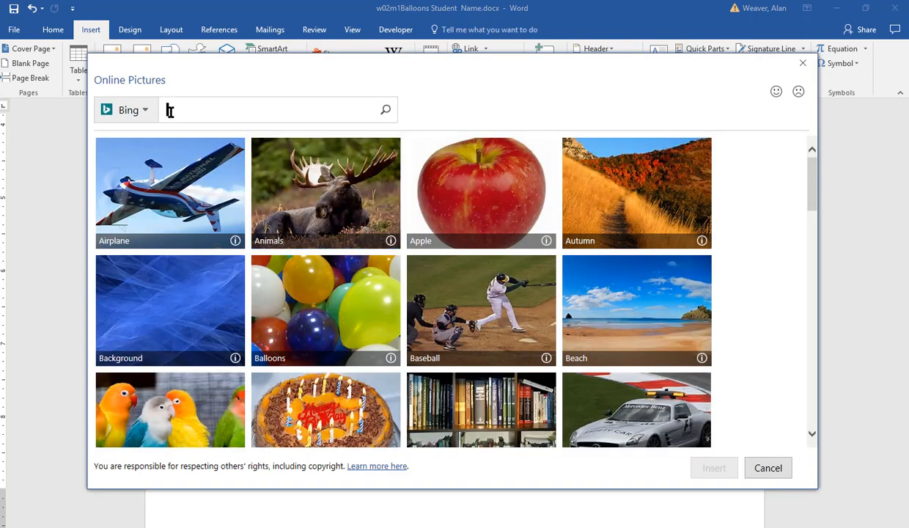
{"action": "type", "text": "hot air balloons"}
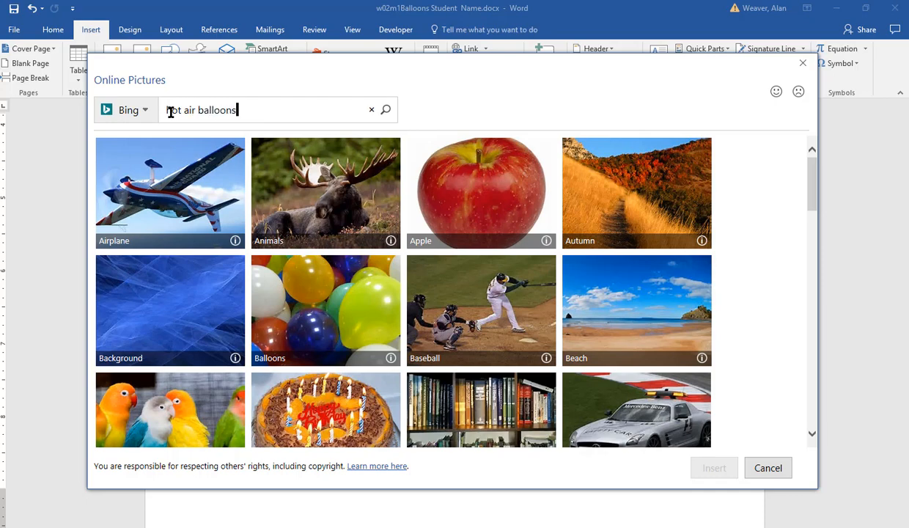
{"action": "left_click", "coordinate": [385, 110]}
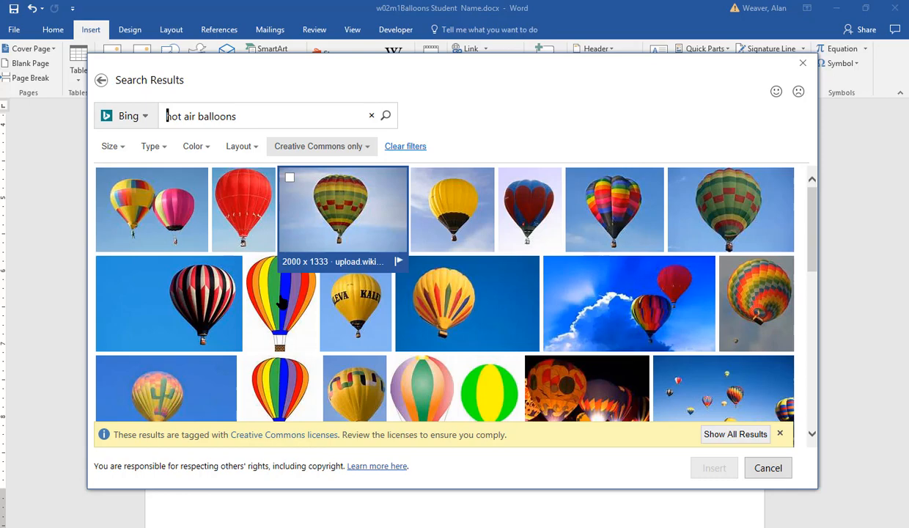
{"action": "left_click", "coordinate": [242, 209]}
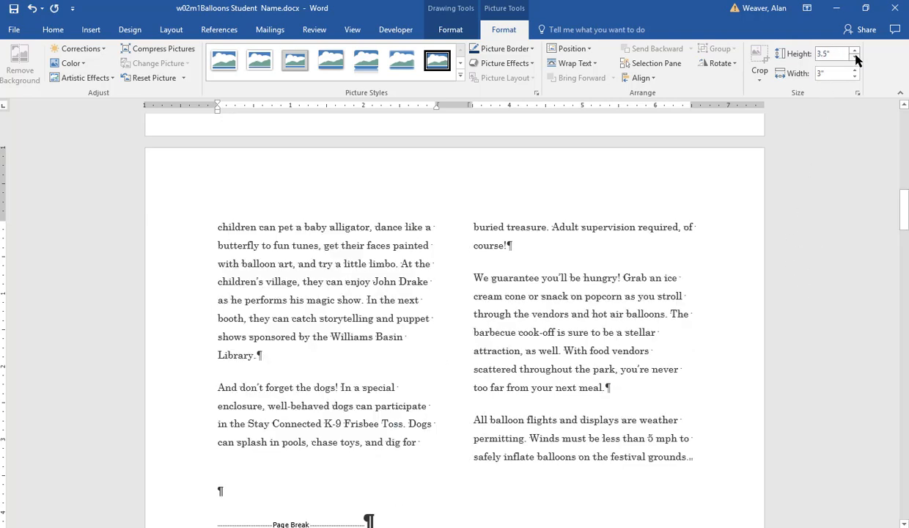
Step: Reduce the inserted photo's height to 1.5 inches
{"action": "left_click", "coordinate": [854, 57]}
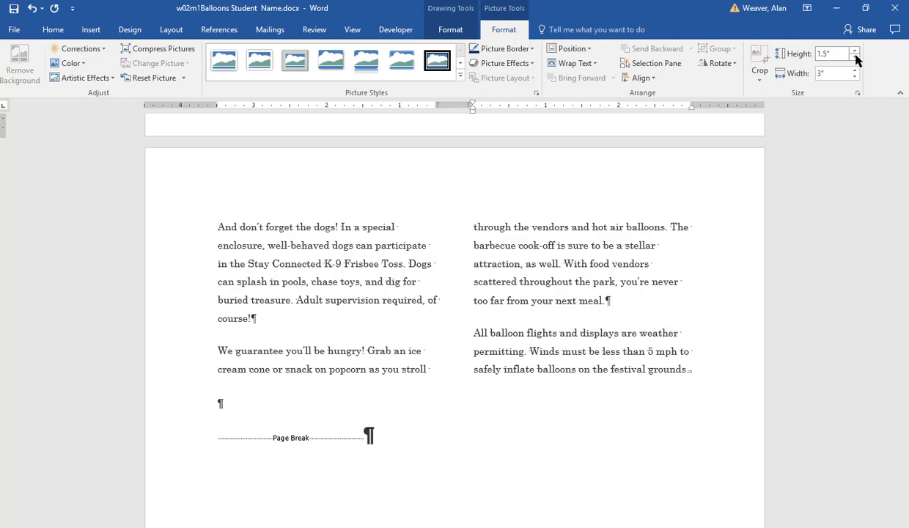
{"action": "left_click", "coordinate": [854, 51]}
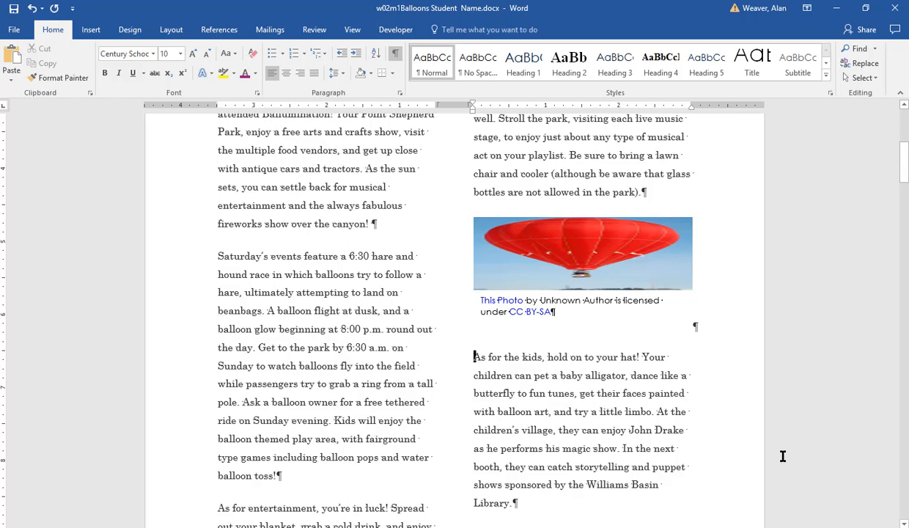
{"action": "scroll", "scroll_direction": "down", "scroll_amount": 3}
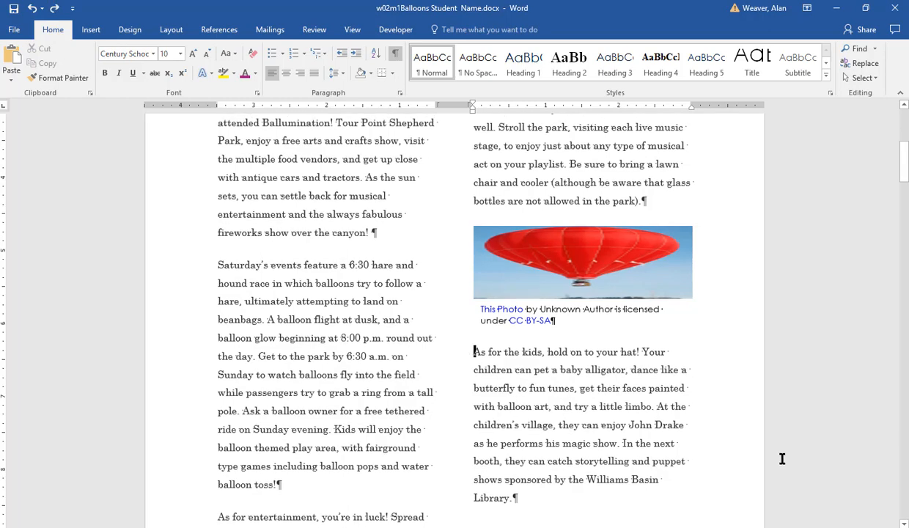
Step: Delete the red photo and insert the rainbow-striped balloon from an online 'hot air' search
{"action": "left_click", "coordinate": [583, 261]}
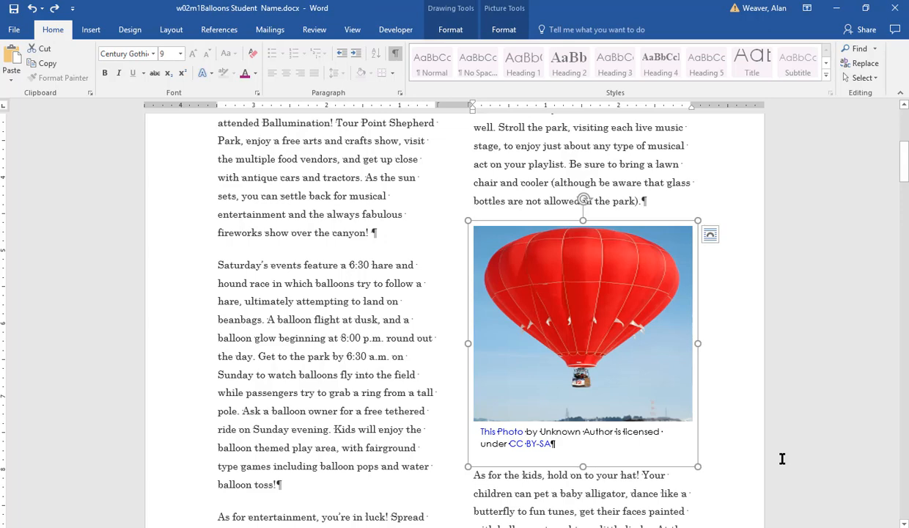
{"action": "key", "text": "Delete"}
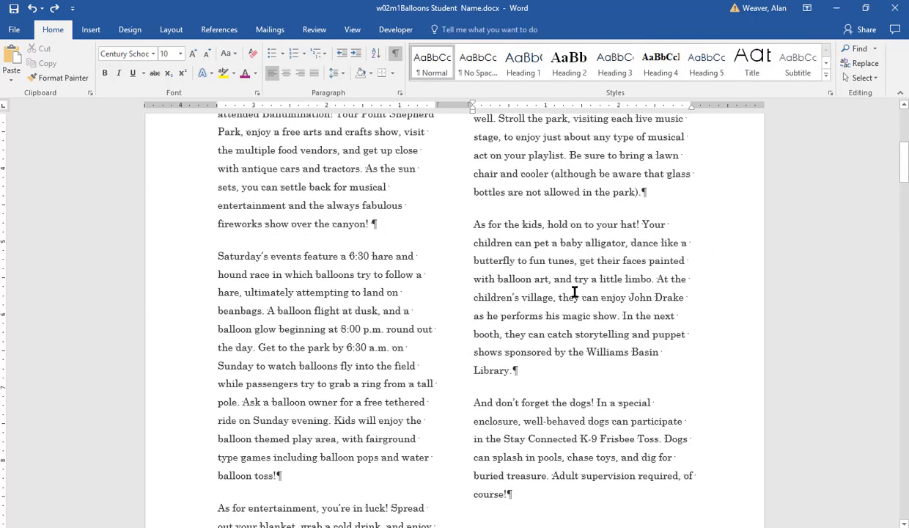
{"action": "left_click", "coordinate": [90, 29]}
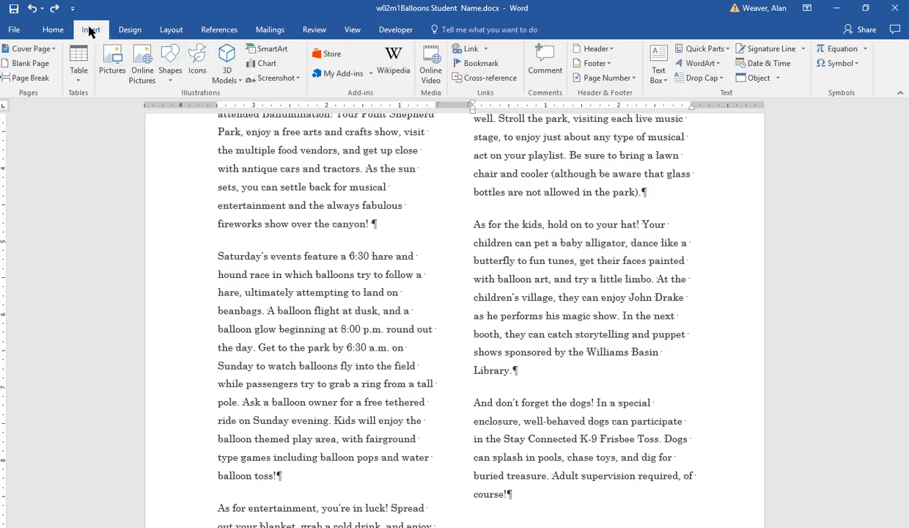
{"action": "mouse_move", "coordinate": [142, 64]}
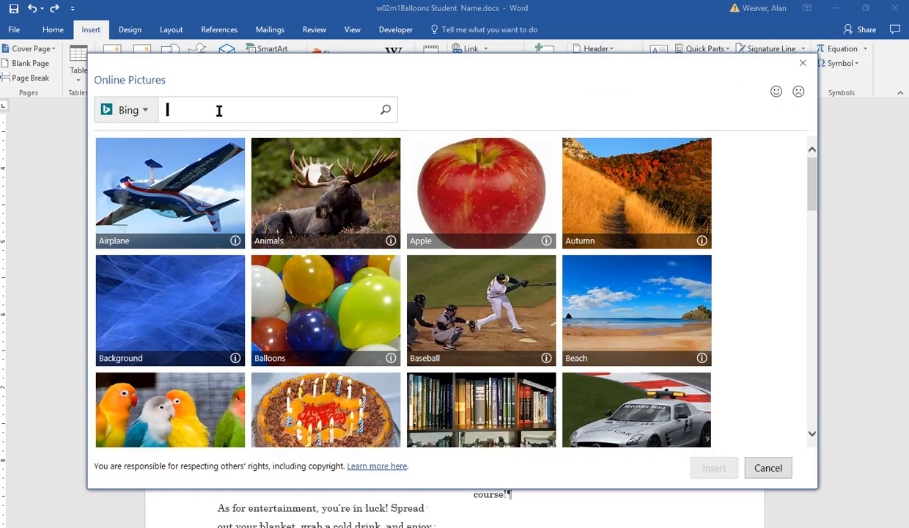
{"action": "type", "text": "hot air balloons"}
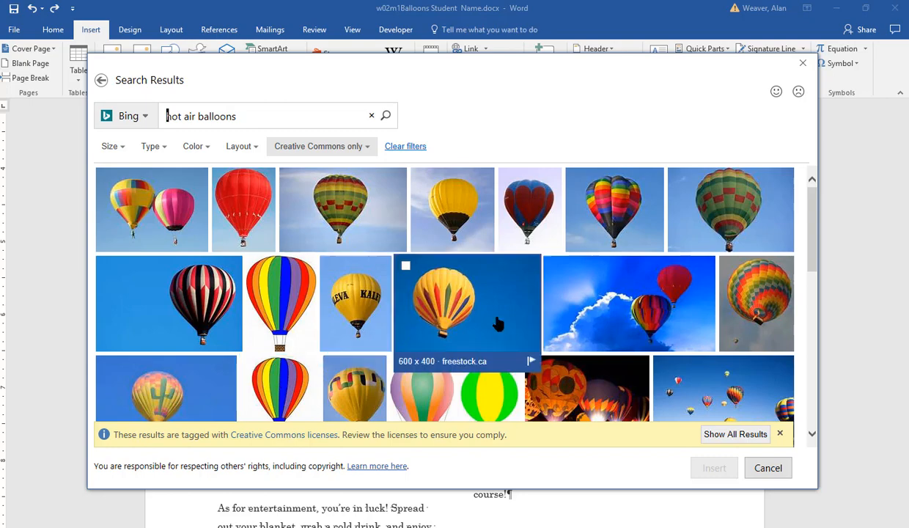
{"action": "left_click", "coordinate": [280, 302]}
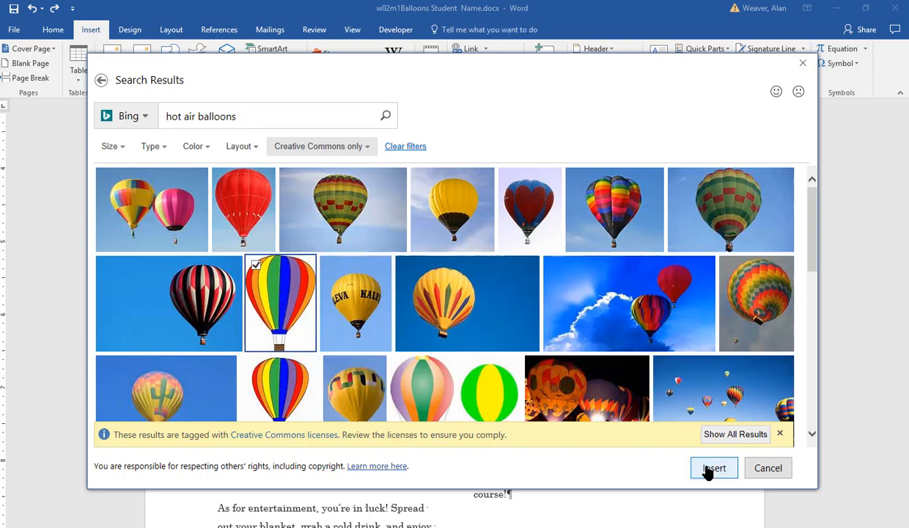
{"action": "left_click", "coordinate": [713, 467]}
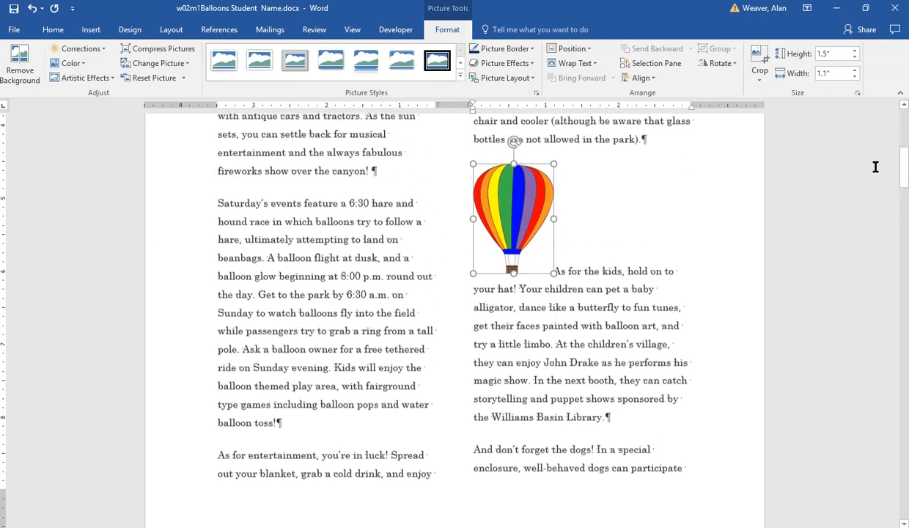
{"action": "scroll", "scroll_direction": "down", "scroll_amount": 3}
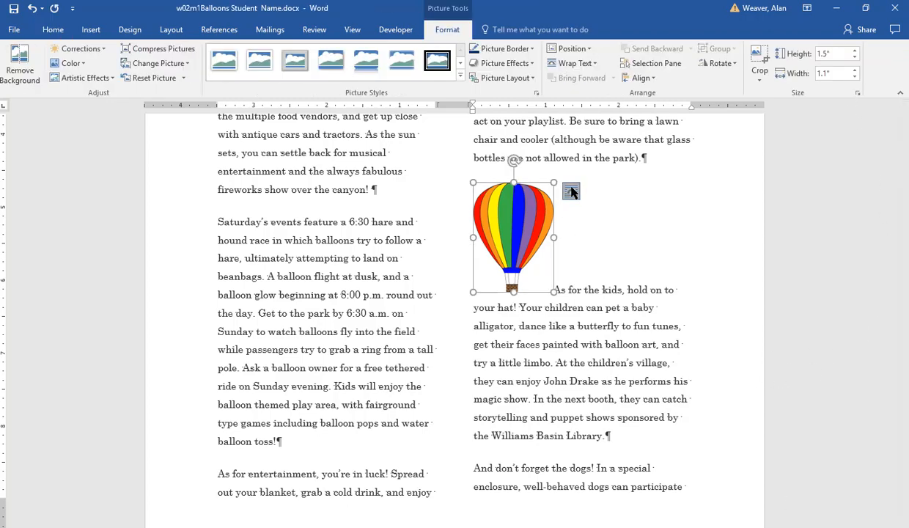
Step: Apply Square text wrapping and the tilted white-frame picture style to the balloon picture
{"action": "left_click", "coordinate": [571, 191]}
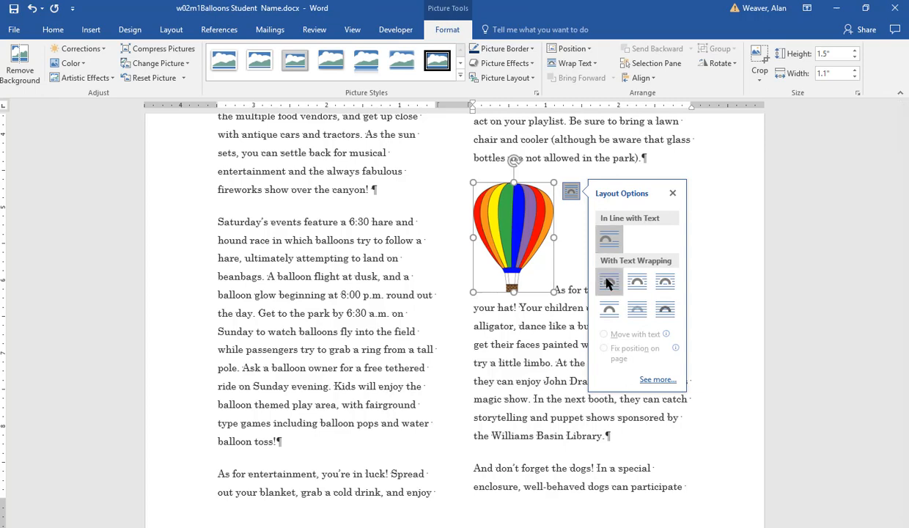
{"action": "left_click", "coordinate": [608, 282]}
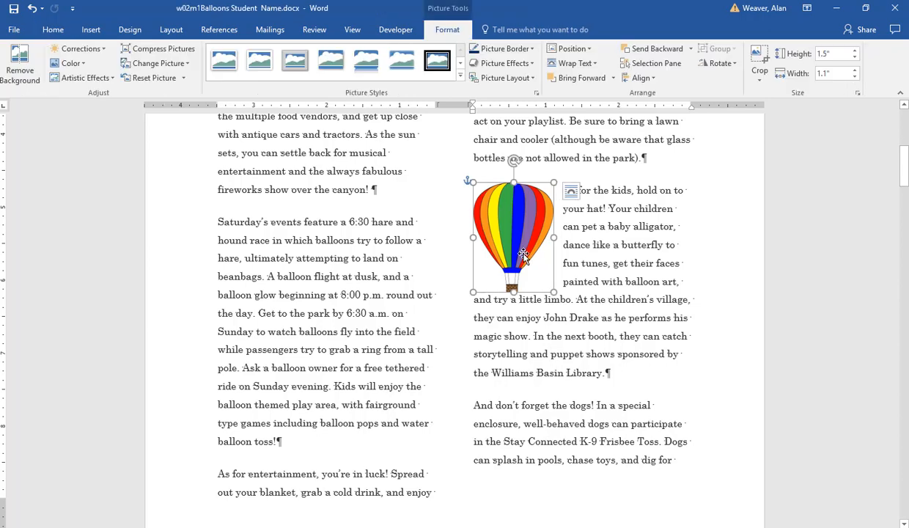
{"action": "left_click", "coordinate": [460, 78]}
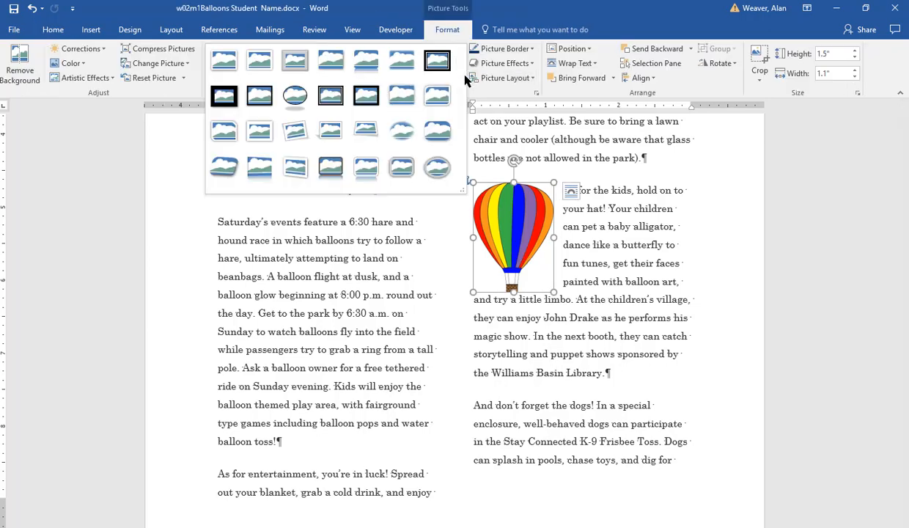
{"action": "left_click", "coordinate": [294, 130]}
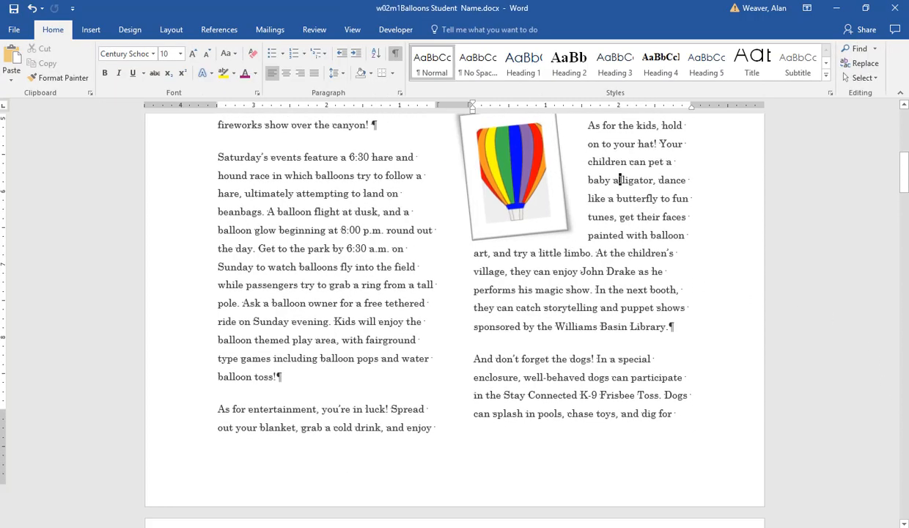
Step: Recolour the selected balloon picture with a purple option from Picture Format > Color
{"action": "scroll", "scroll_direction": "down", "scroll_amount": 3}
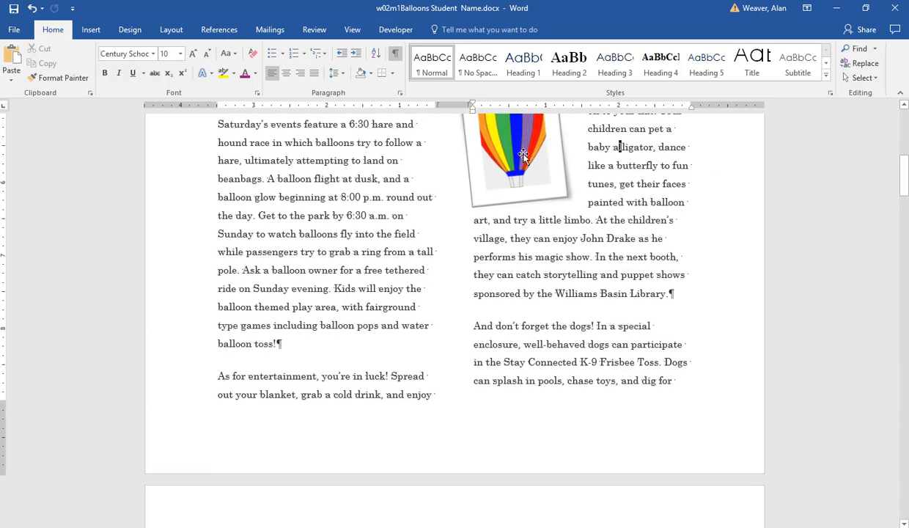
{"action": "left_click", "coordinate": [516, 157]}
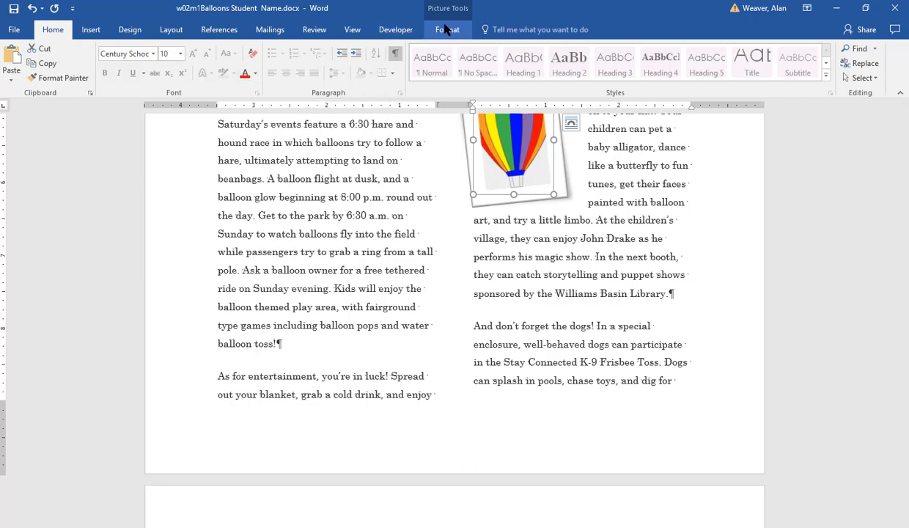
{"action": "left_click", "coordinate": [447, 30]}
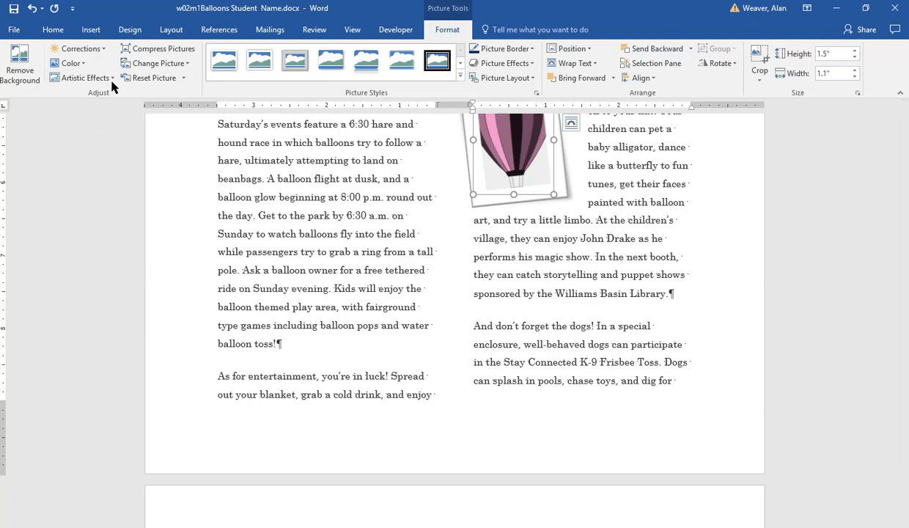
{"action": "left_click", "coordinate": [79, 78]}
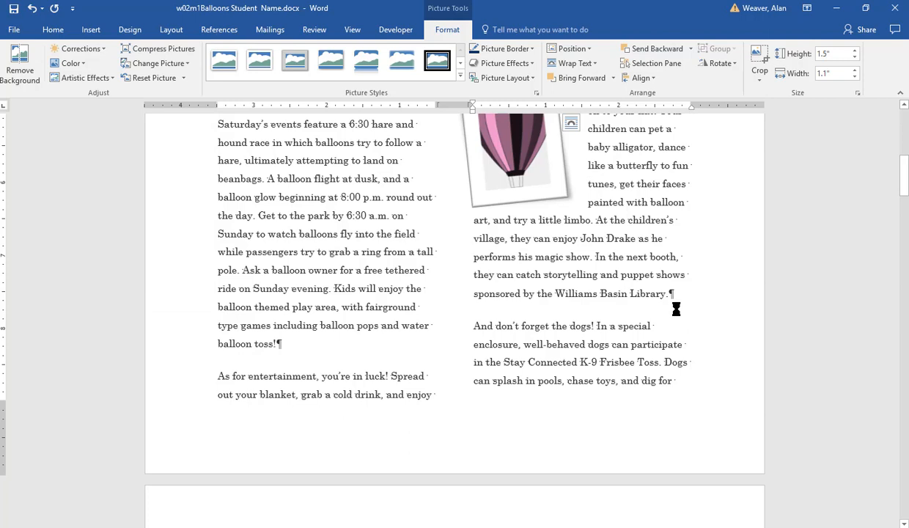
{"action": "mouse_move", "coordinate": [651, 261]}
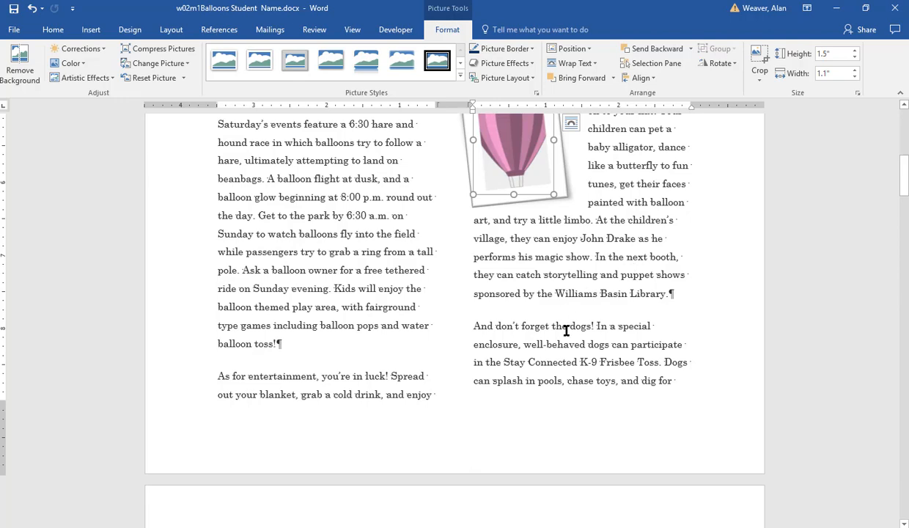
{"action": "scroll", "scroll_direction": "down", "scroll_amount": 3}
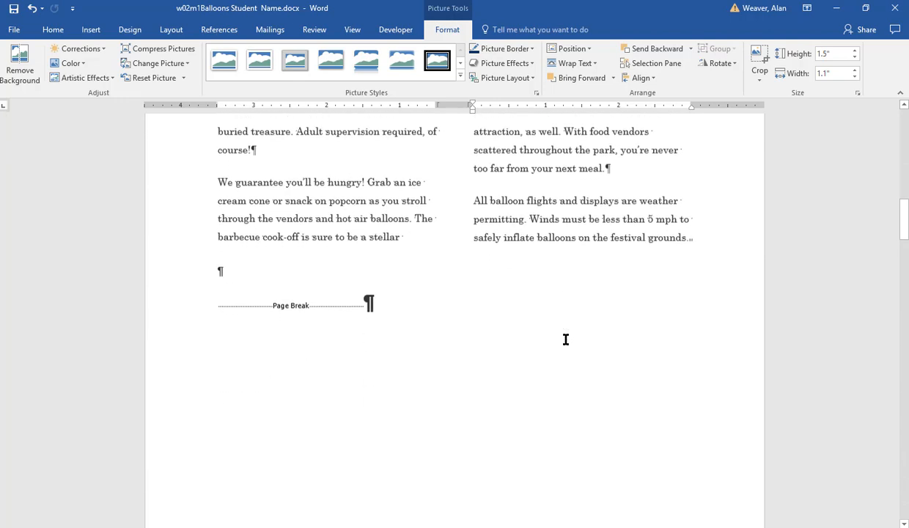
{"action": "scroll", "scroll_direction": "down", "scroll_amount": 3}
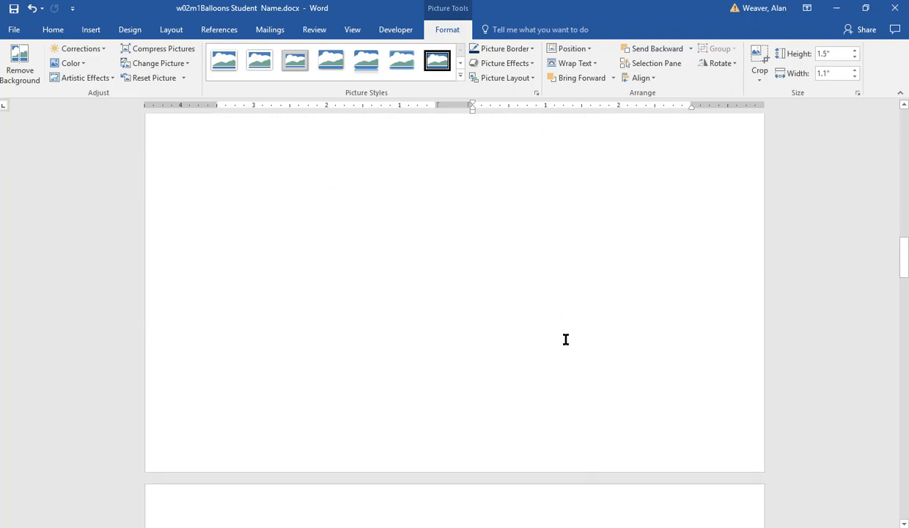
{"action": "left_click", "coordinate": [264, 441]}
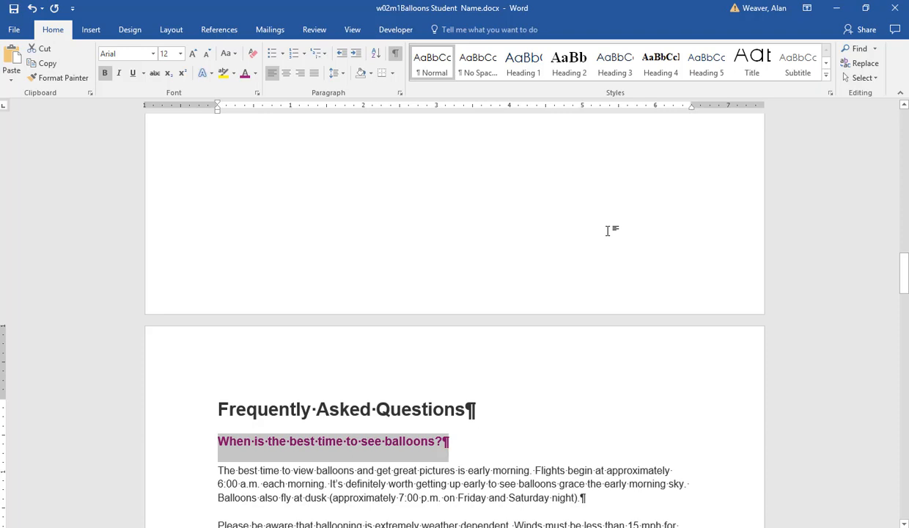
{"action": "mouse_move", "coordinate": [830, 115]}
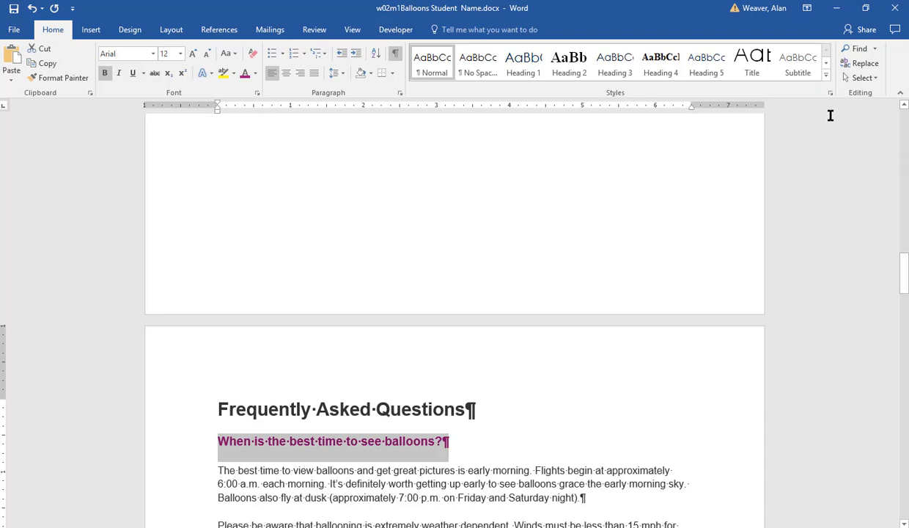
{"action": "mouse_move", "coordinate": [825, 78]}
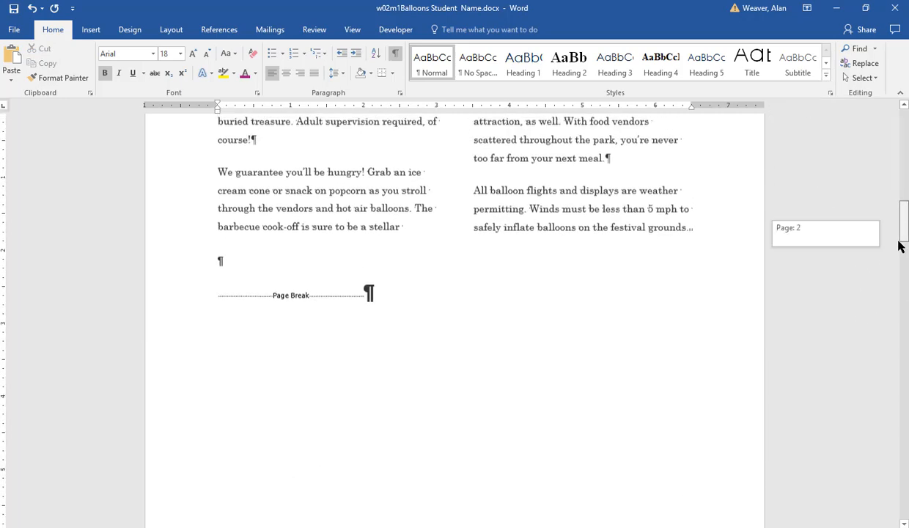
Step: Select the question 'When is the best time to see balloons?' and show all styles
{"action": "scroll", "scroll_direction": "down", "scroll_amount": 3}
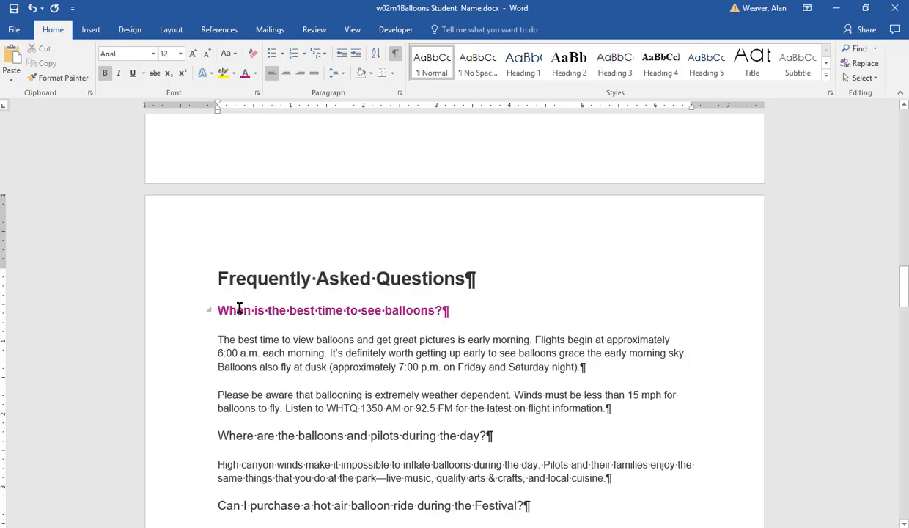
{"action": "triple_click", "coordinate": [330, 310]}
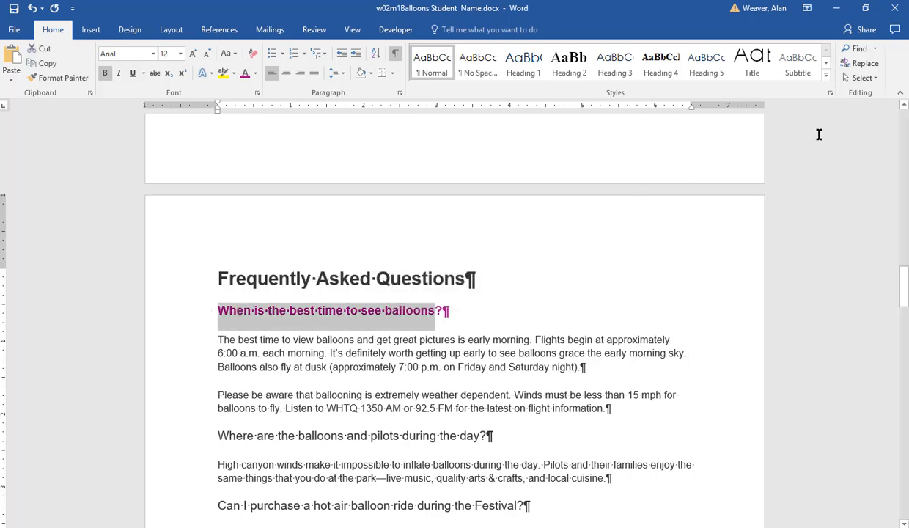
{"action": "left_click", "coordinate": [830, 92]}
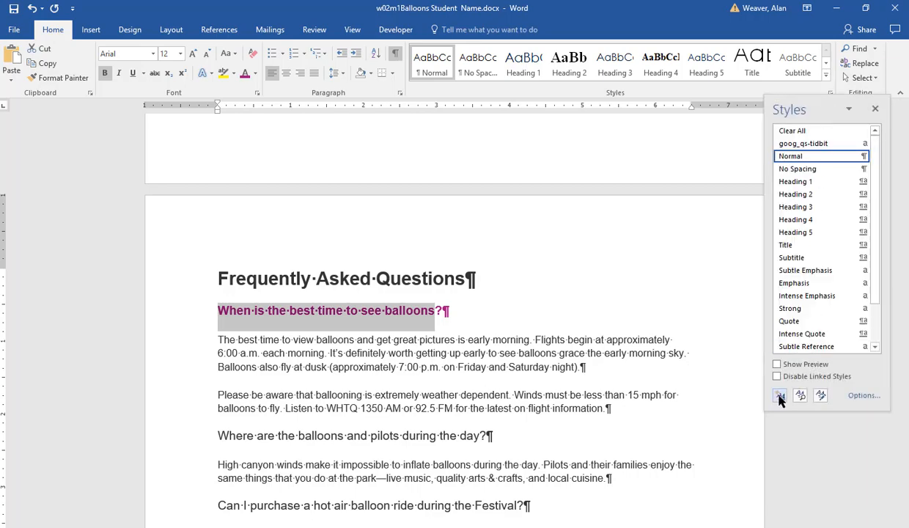
Step: Create a new style named 'Questions' from the selected question's formatting
{"action": "left_click", "coordinate": [779, 395]}
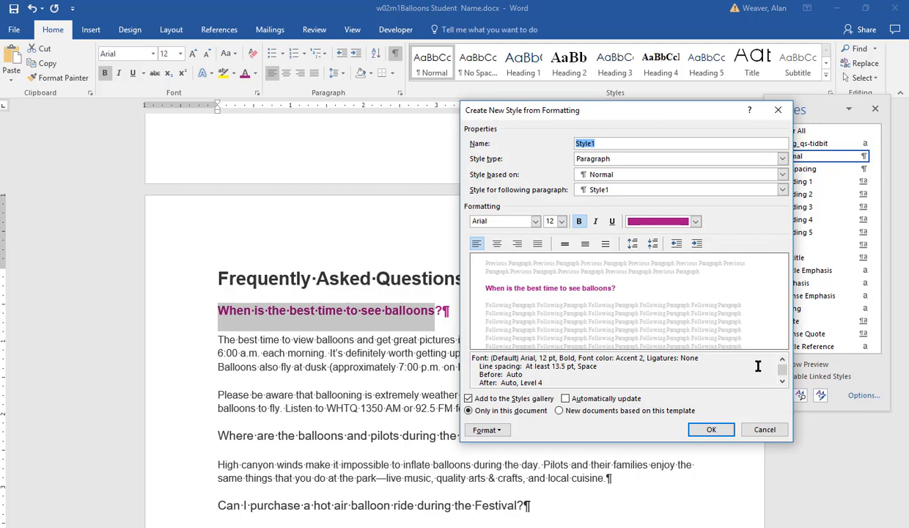
{"action": "type", "text": "Questions"}
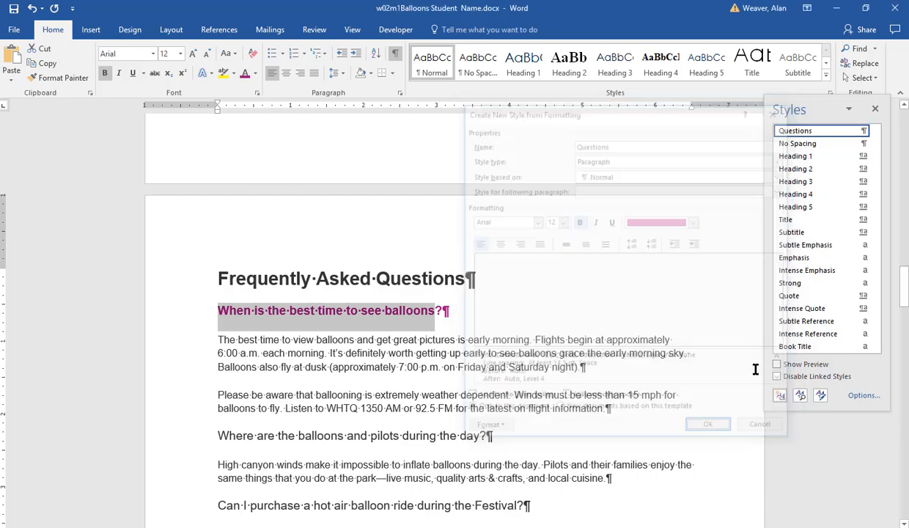
{"action": "left_click", "coordinate": [706, 424]}
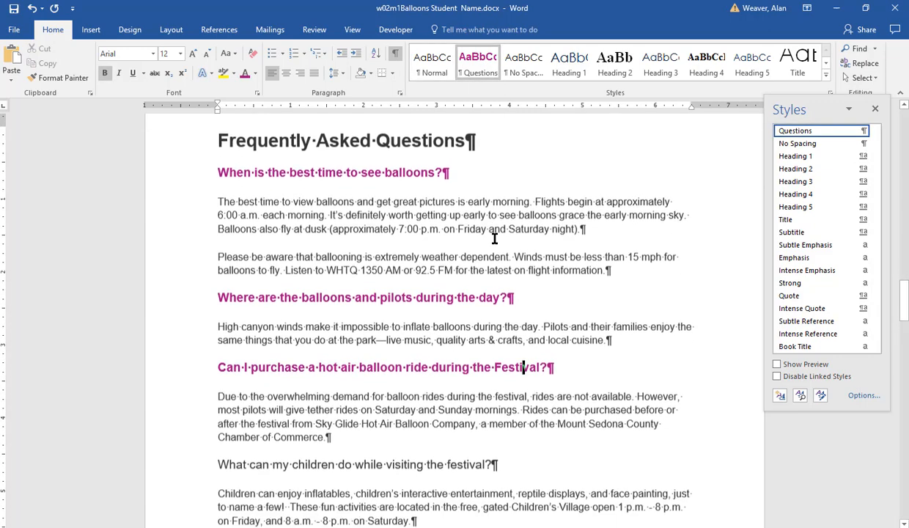
Step: Work down to 'How can I plan for the best experience?' and close the Styles pane
{"action": "scroll", "scroll_direction": "down", "scroll_amount": 3}
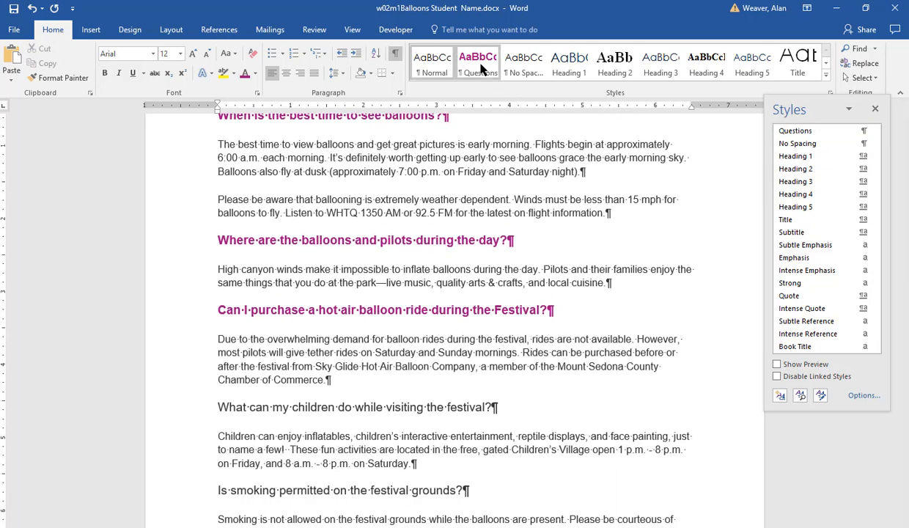
{"action": "scroll", "scroll_direction": "down", "scroll_amount": 3}
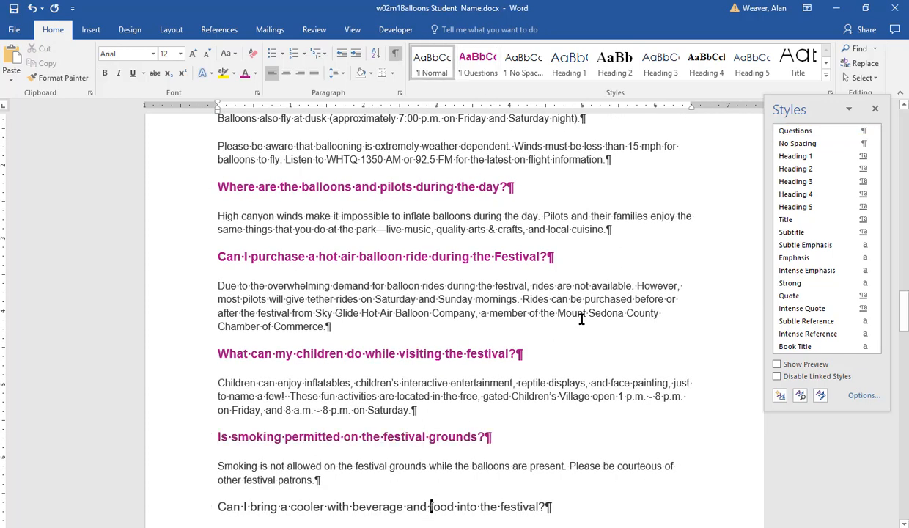
{"action": "scroll", "scroll_direction": "down", "scroll_amount": 3}
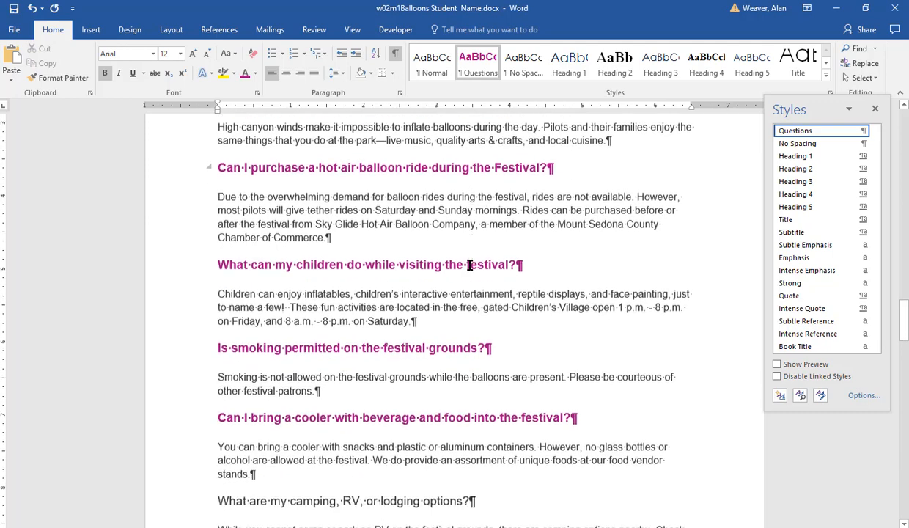
{"action": "scroll", "scroll_direction": "down", "scroll_amount": 3}
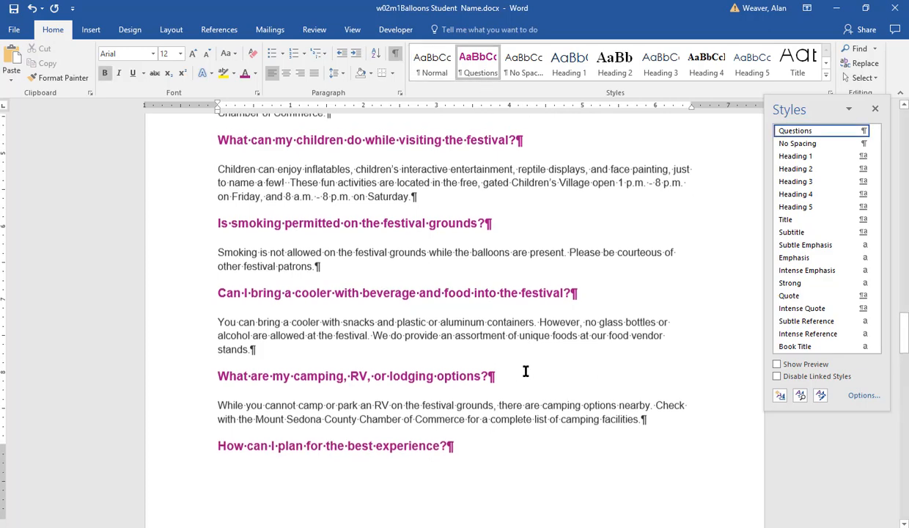
{"action": "scroll", "scroll_direction": "down", "scroll_amount": 3}
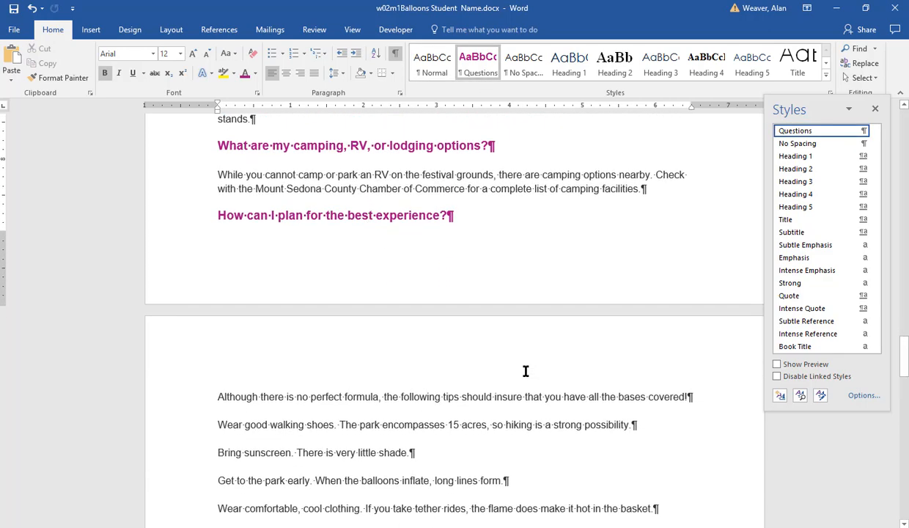
{"action": "scroll", "scroll_direction": "down", "scroll_amount": 3}
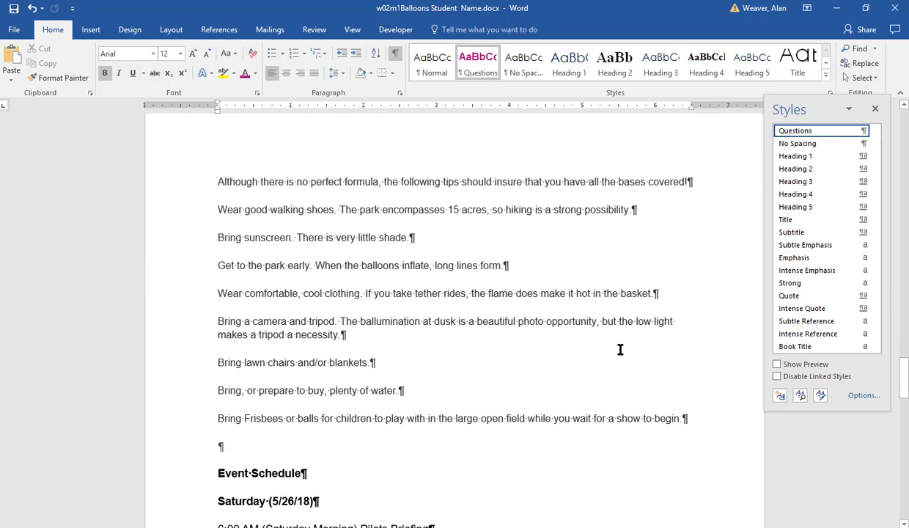
{"action": "left_click", "coordinate": [874, 109]}
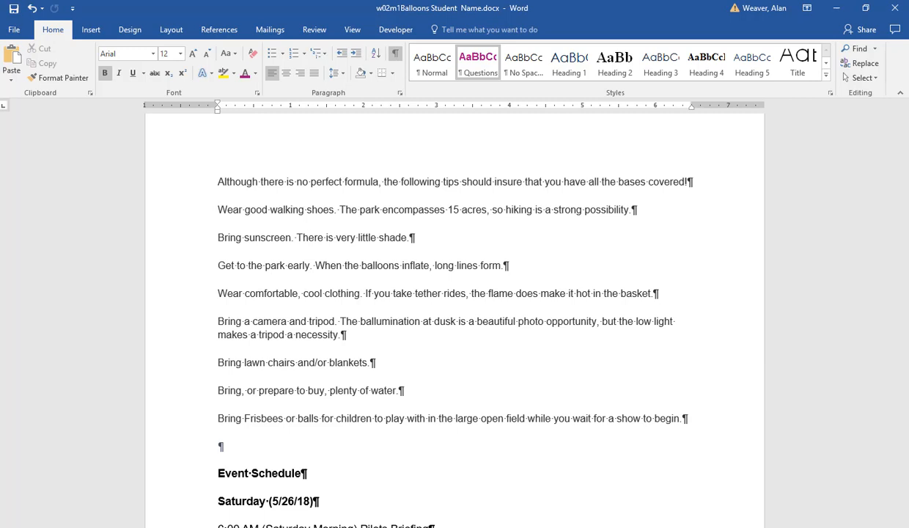
Step: Bullet Saturday's six schedule entries with plain black dots
{"action": "scroll", "scroll_direction": "down", "scroll_amount": 3}
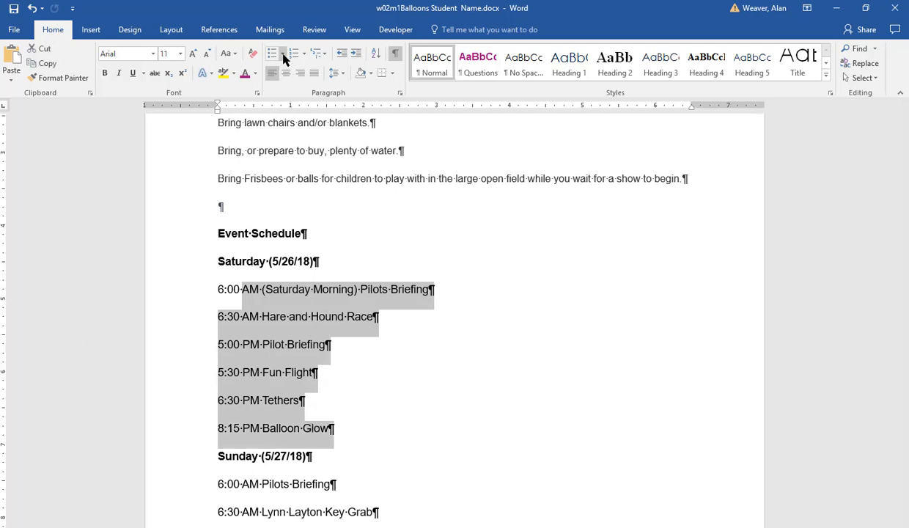
{"action": "left_click", "coordinate": [275, 53]}
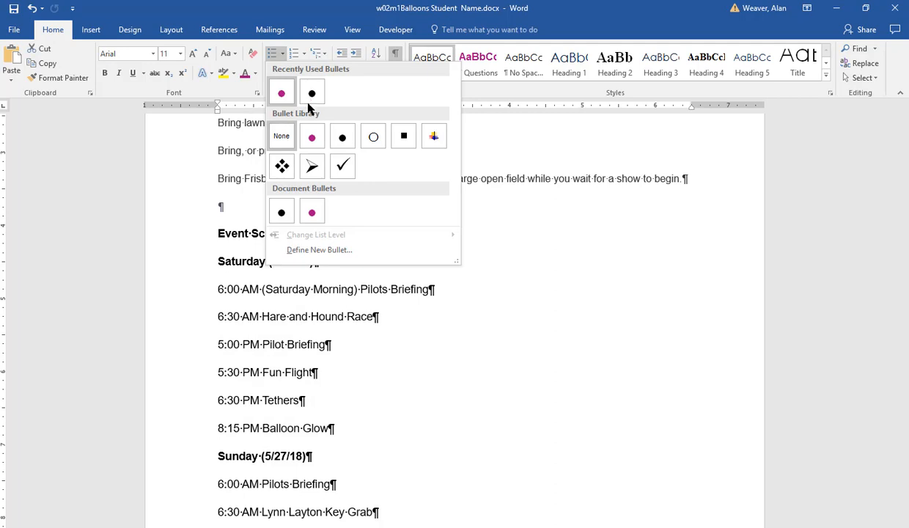
{"action": "left_click", "coordinate": [342, 135]}
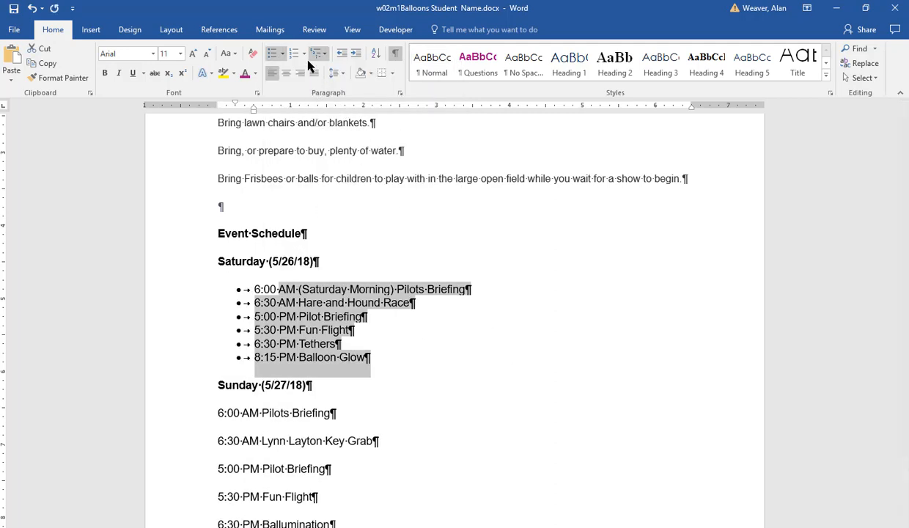
Step: Define a custom bullet for Saturday's list with a purple font colour
{"action": "left_click", "coordinate": [276, 52]}
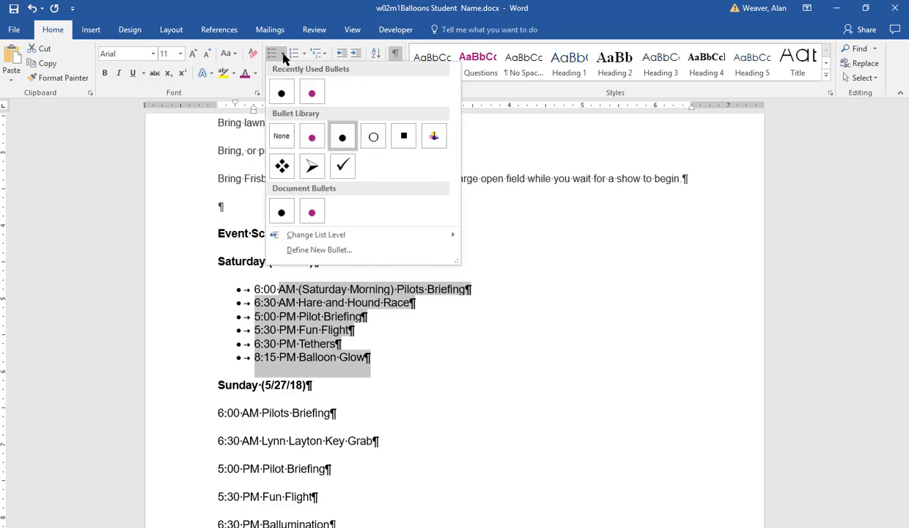
{"action": "left_click", "coordinate": [318, 249]}
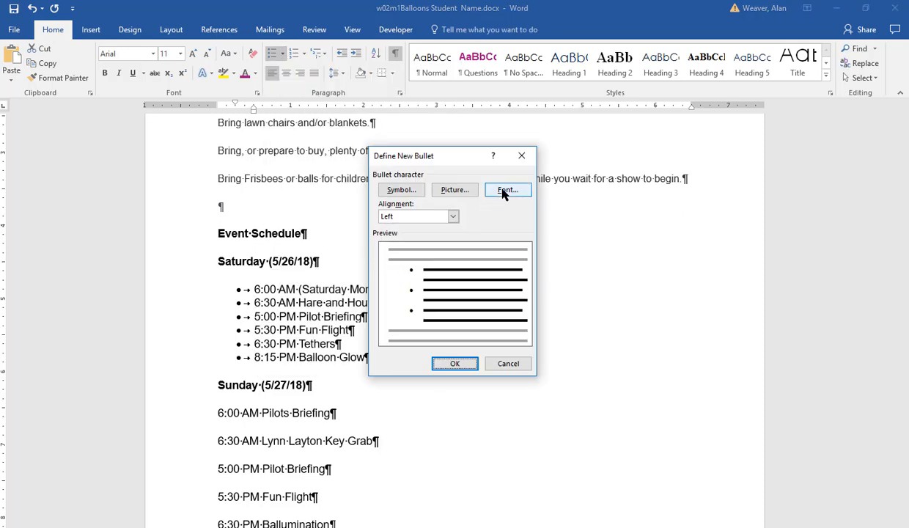
{"action": "left_click", "coordinate": [507, 190]}
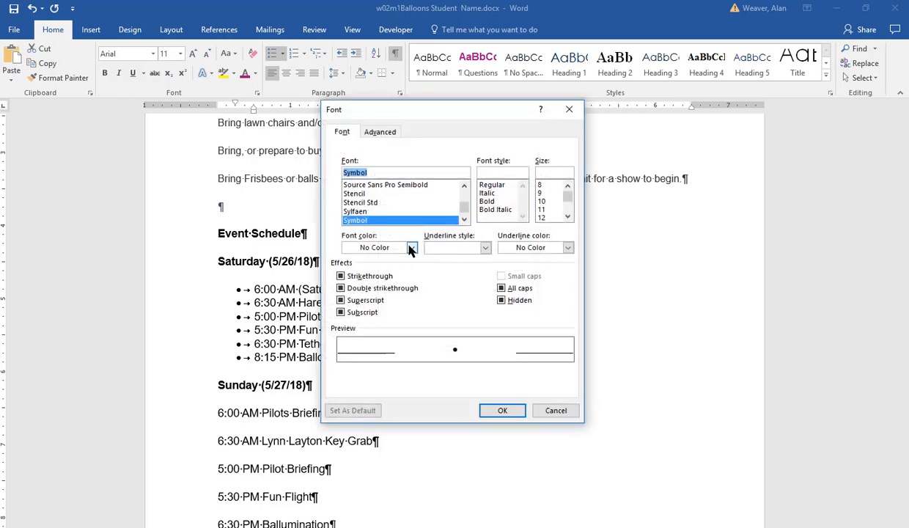
{"action": "left_click", "coordinate": [410, 247]}
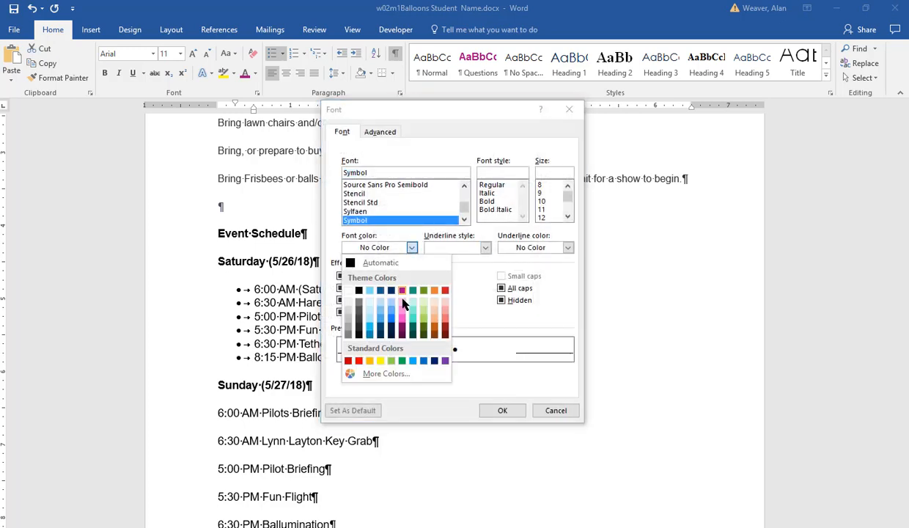
{"action": "left_click", "coordinate": [502, 410]}
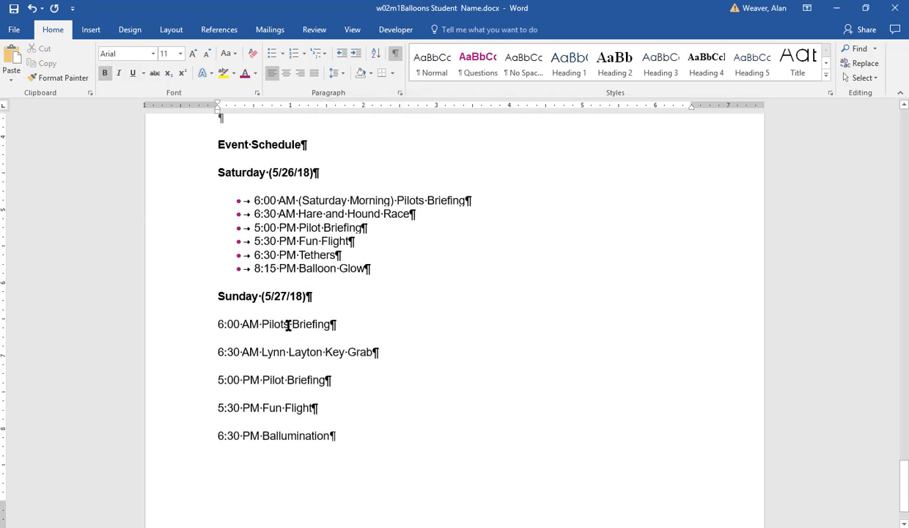
Step: Apply the recently used purple bullet to Sunday's five schedule entries
{"action": "left_click_drag", "start_coordinate": [262, 324], "coordinate": [336, 435]}
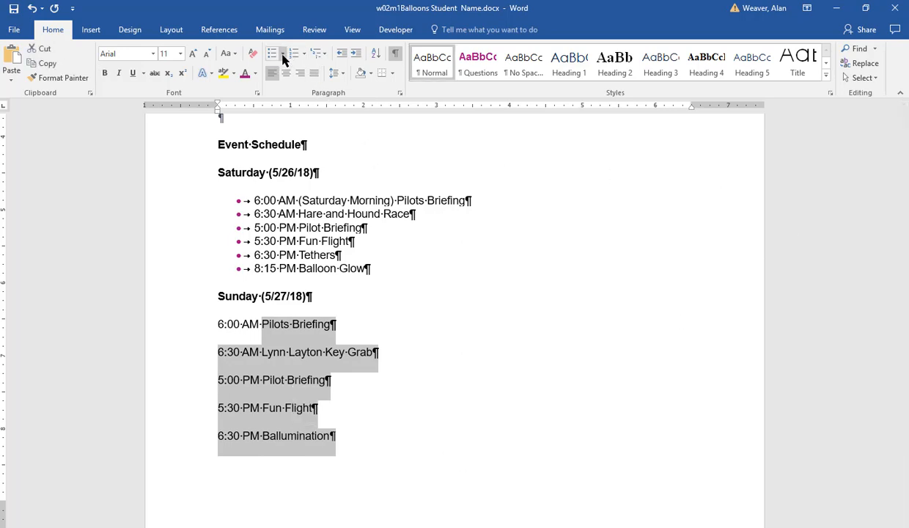
{"action": "left_click", "coordinate": [283, 52]}
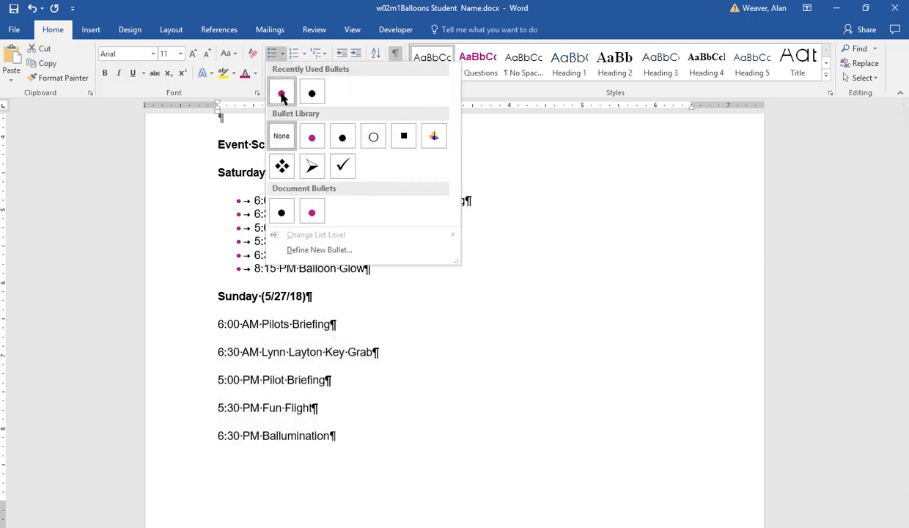
{"action": "left_click", "coordinate": [311, 135]}
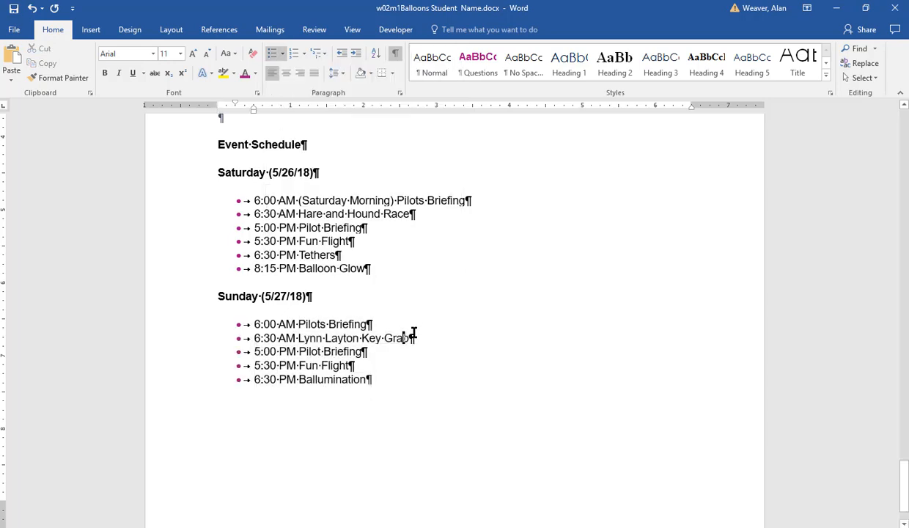
{"action": "mouse_move", "coordinate": [438, 290]}
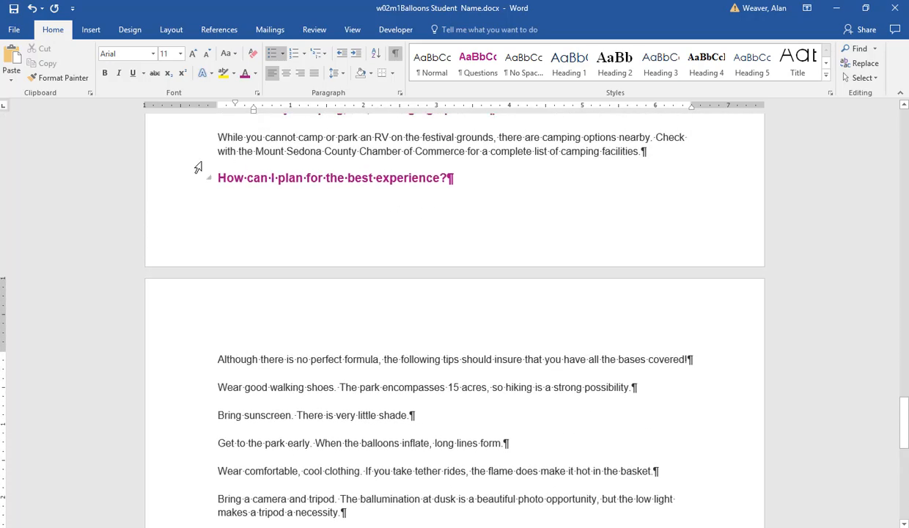
Step: Undo the schedule bullets and reapply the purple style to the planning question
{"action": "left_click", "coordinate": [219, 178]}
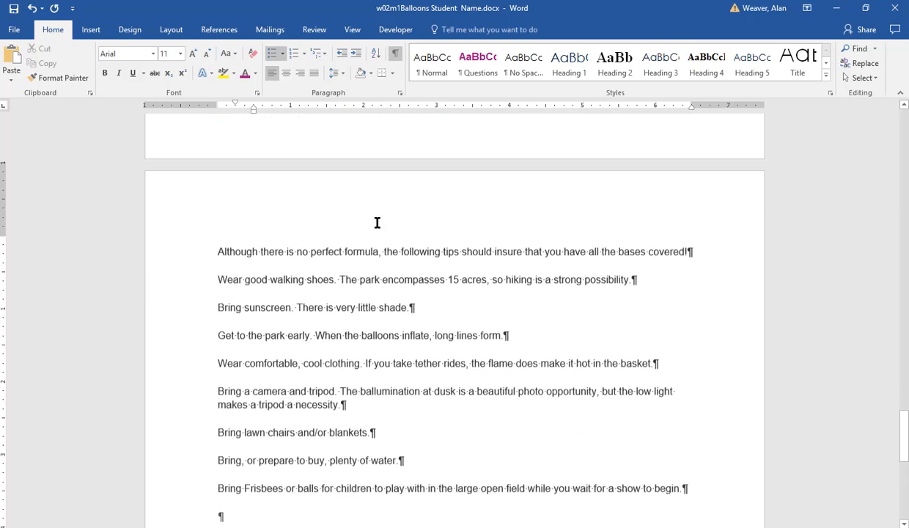
{"action": "scroll", "scroll_direction": "down", "scroll_amount": 3}
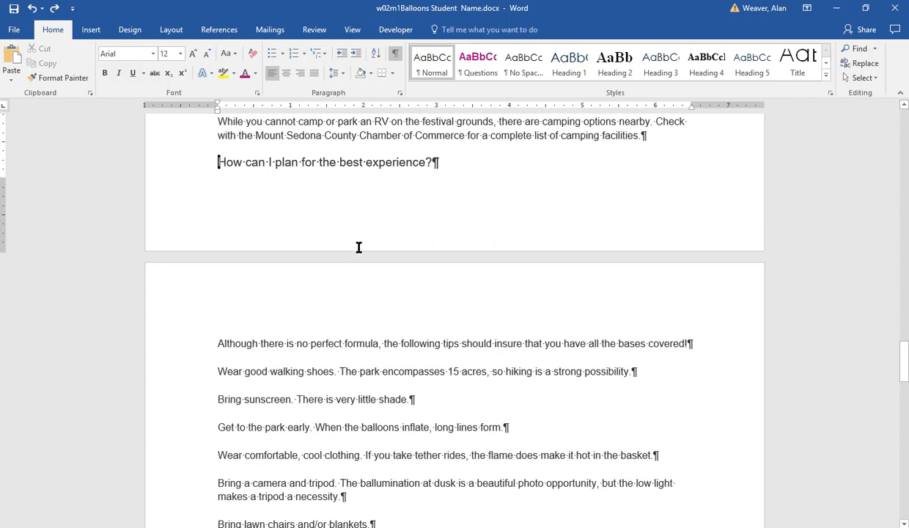
{"action": "left_click", "coordinate": [477, 64]}
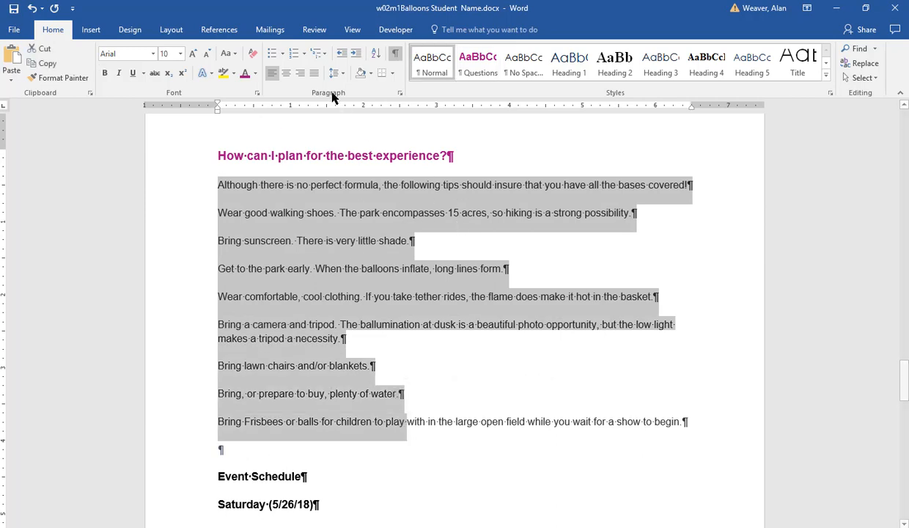
Step: Give the festival tips purple bullets, then select Saturday's schedule entries
{"action": "left_click", "coordinate": [281, 53]}
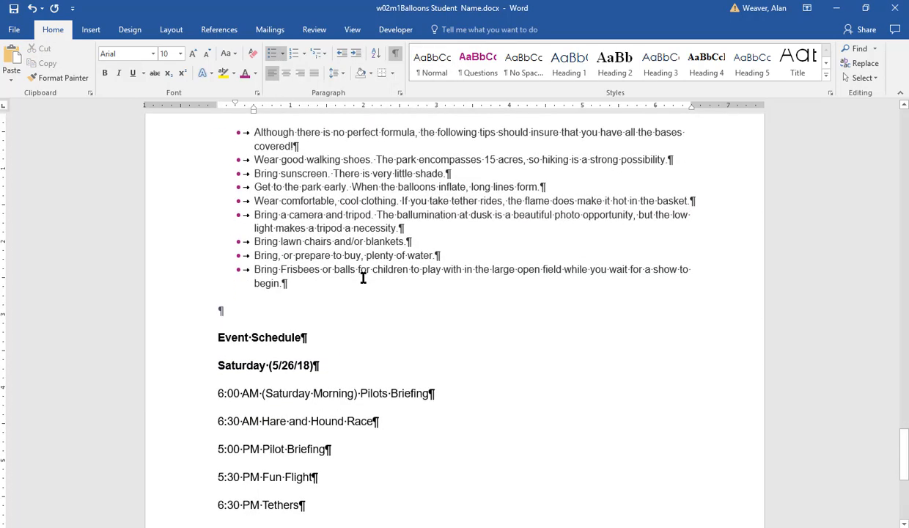
{"action": "scroll", "scroll_direction": "down", "scroll_amount": 3}
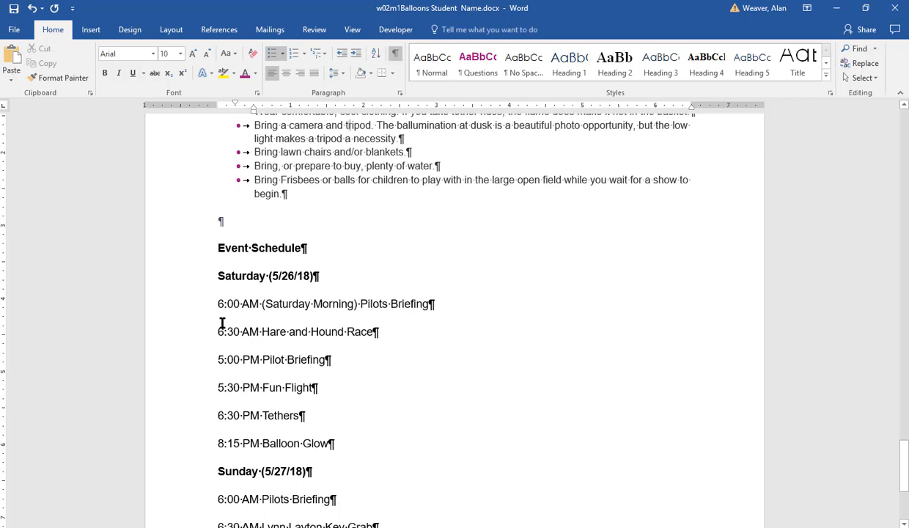
{"action": "left_click_drag", "start_coordinate": [218, 303], "coordinate": [335, 442]}
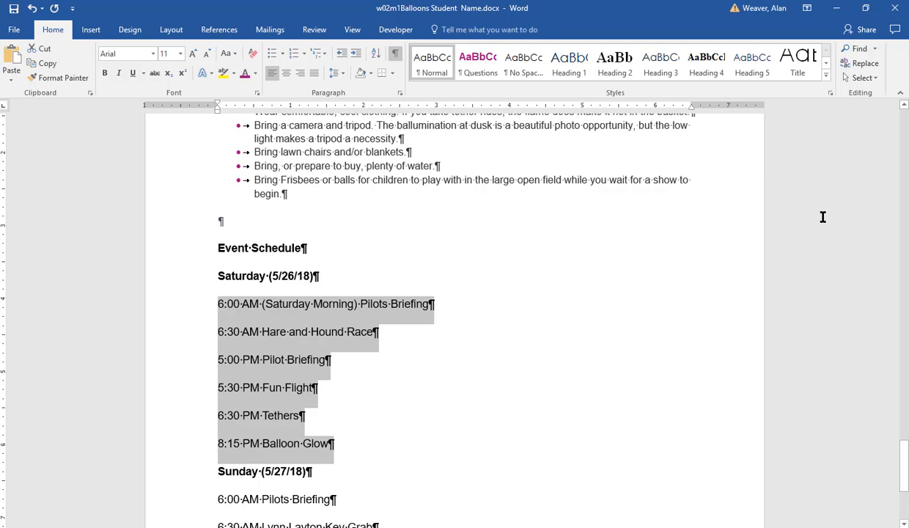
{"action": "mouse_move", "coordinate": [282, 121]}
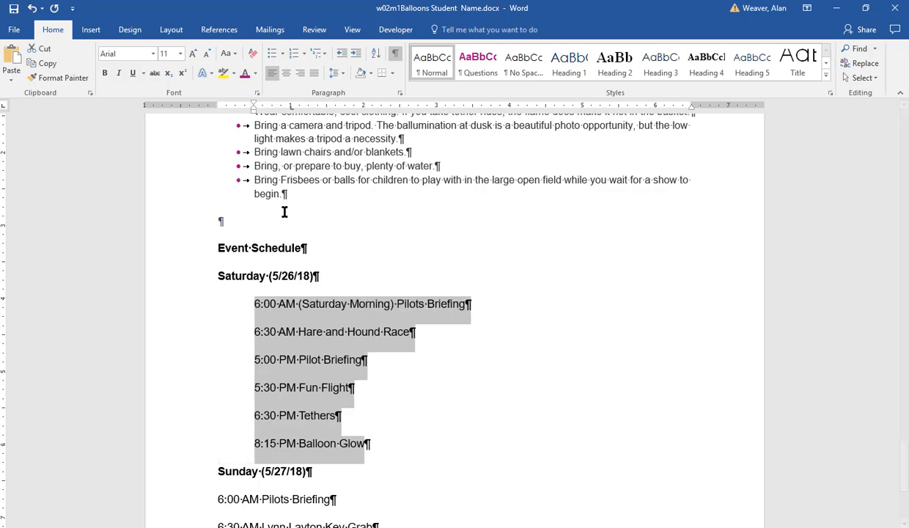
Step: Scroll down to the Saturday and Sunday schedule entries
{"action": "scroll", "scroll_direction": "down", "scroll_amount": 3}
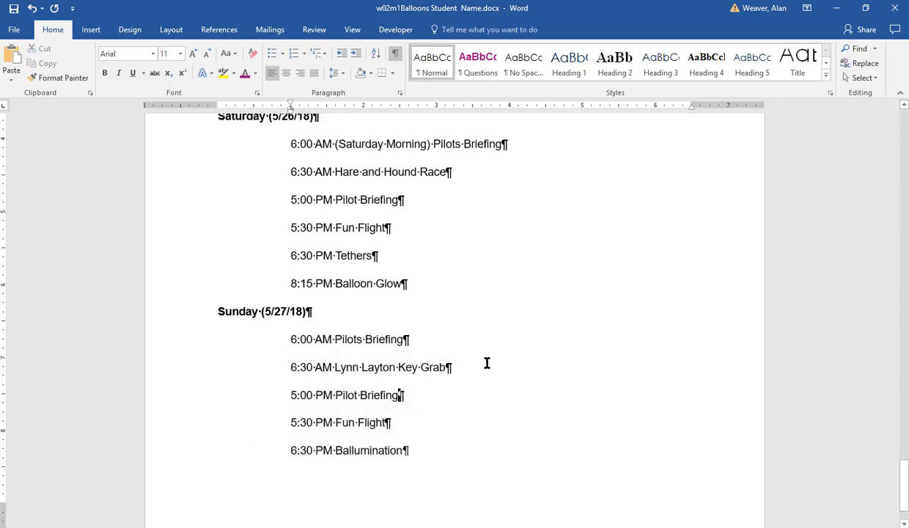
{"action": "mouse_move", "coordinate": [506, 326]}
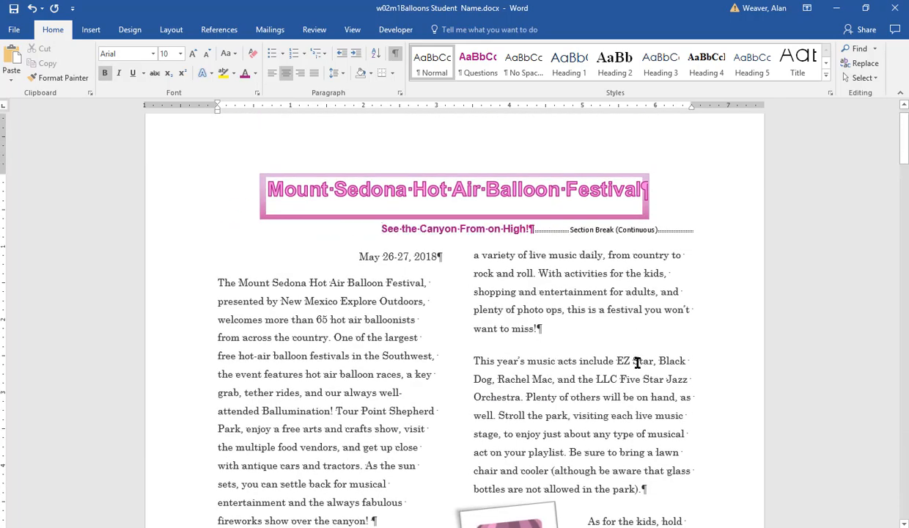
Step: Scroll through the print preview pages showing the bulleted tips and indented schedule
{"action": "scroll", "scroll_direction": "down", "scroll_amount": 3}
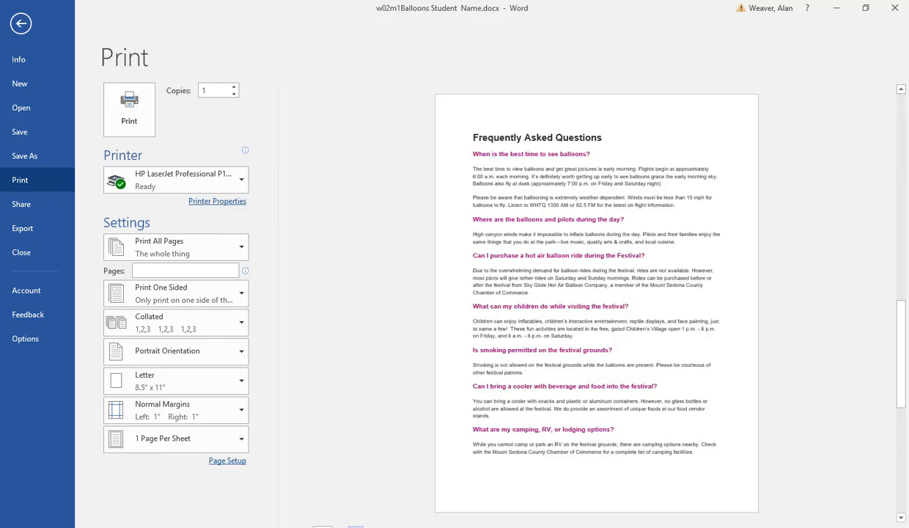
{"action": "scroll", "scroll_direction": "down", "scroll_amount": 3}
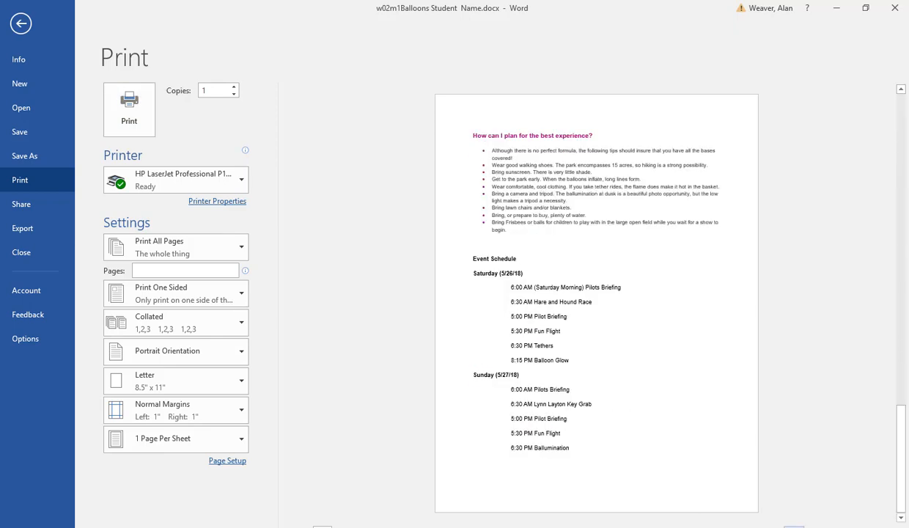